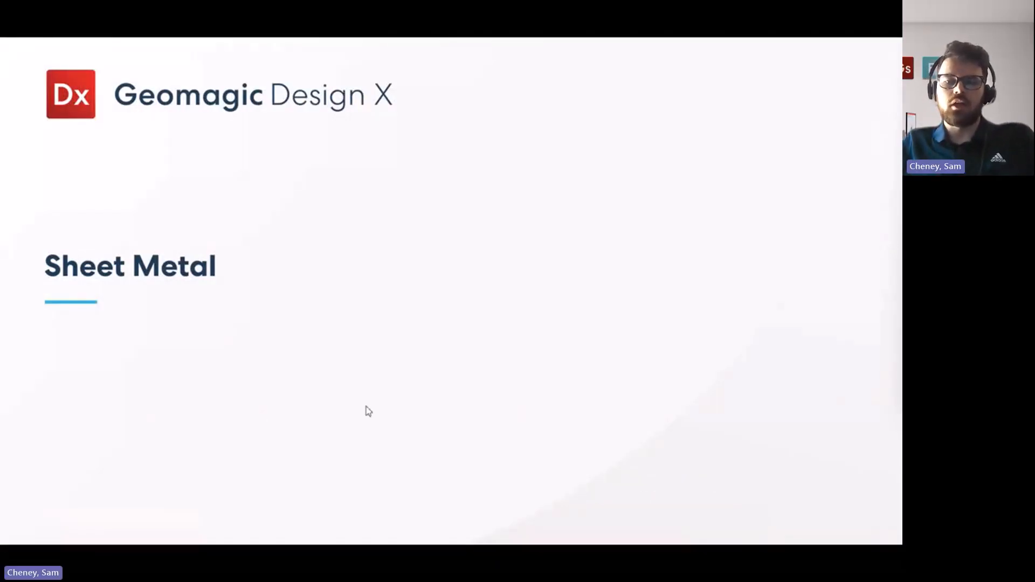
pyautogui.moveTo(386, 412)
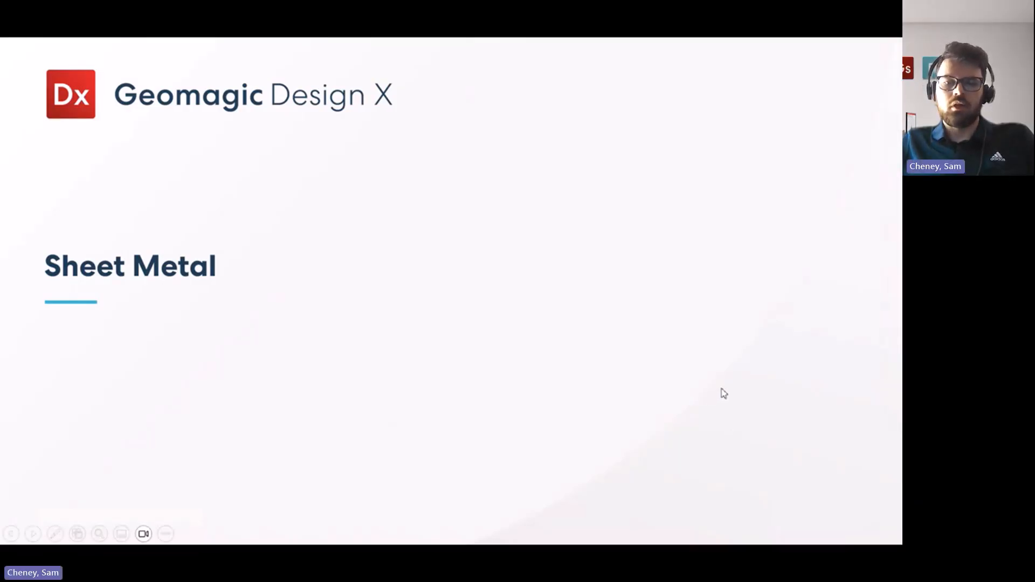
# - End the Sheet Metal slideshow and bring up the Design X bracket scan project
pyautogui.press('Right')
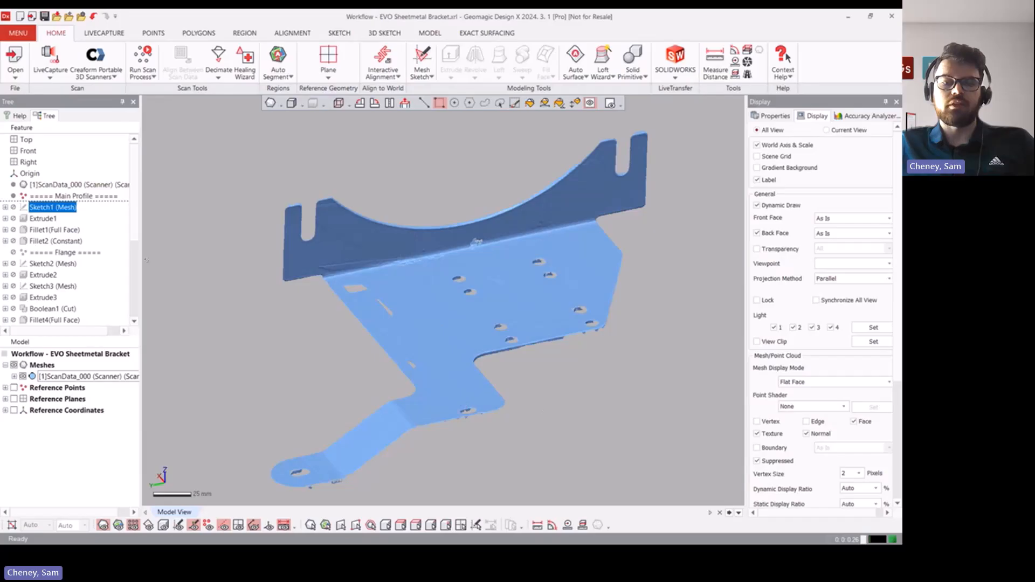
pyautogui.rightClick(51, 207)
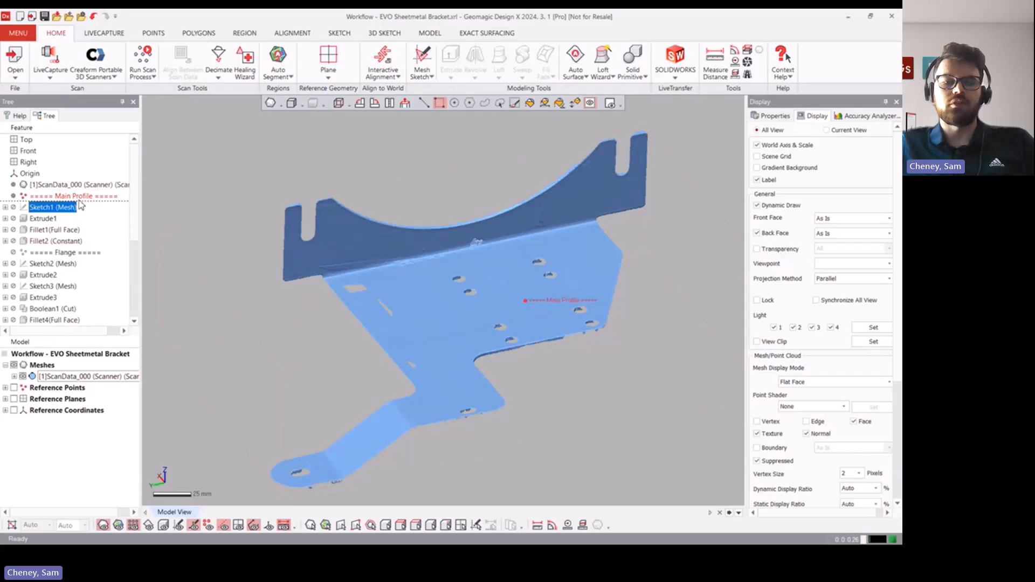
pyautogui.scroll(-3)
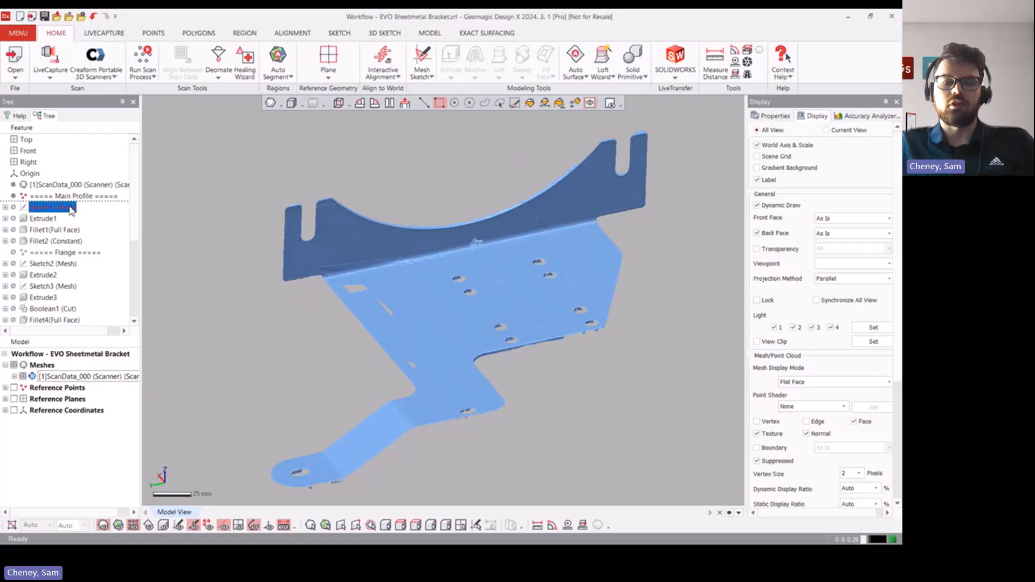
pyautogui.click(53, 207)
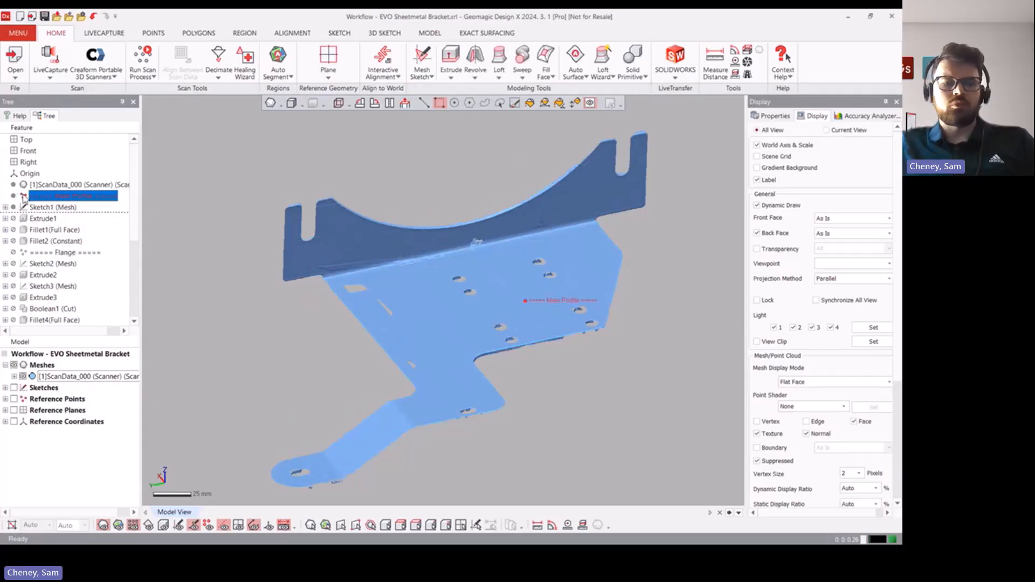
pyautogui.rightClick(51, 206)
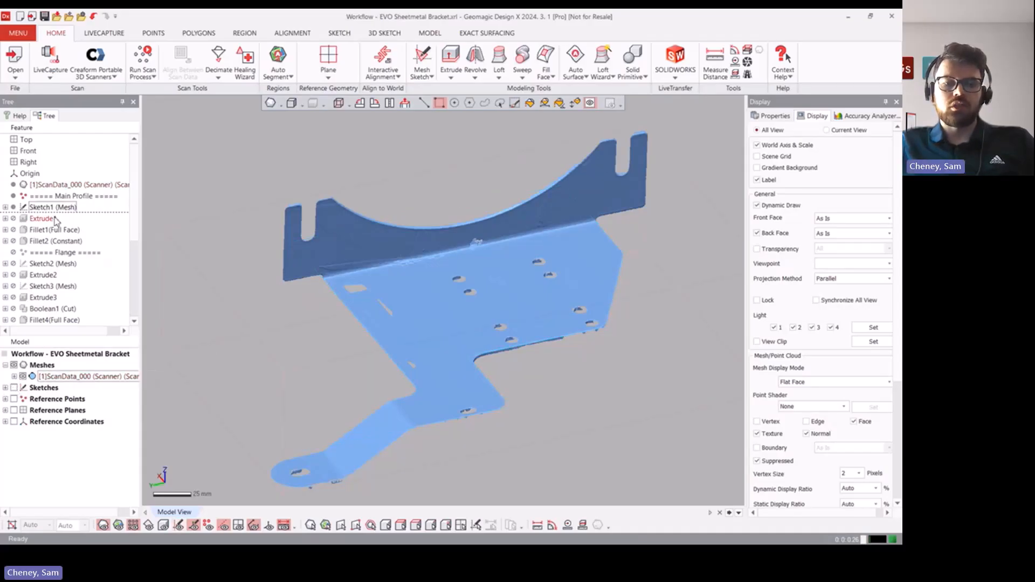
# - Roll forward to Extrude1, try length 125, then cancel and discard to keep the original
pyautogui.click(52, 207)
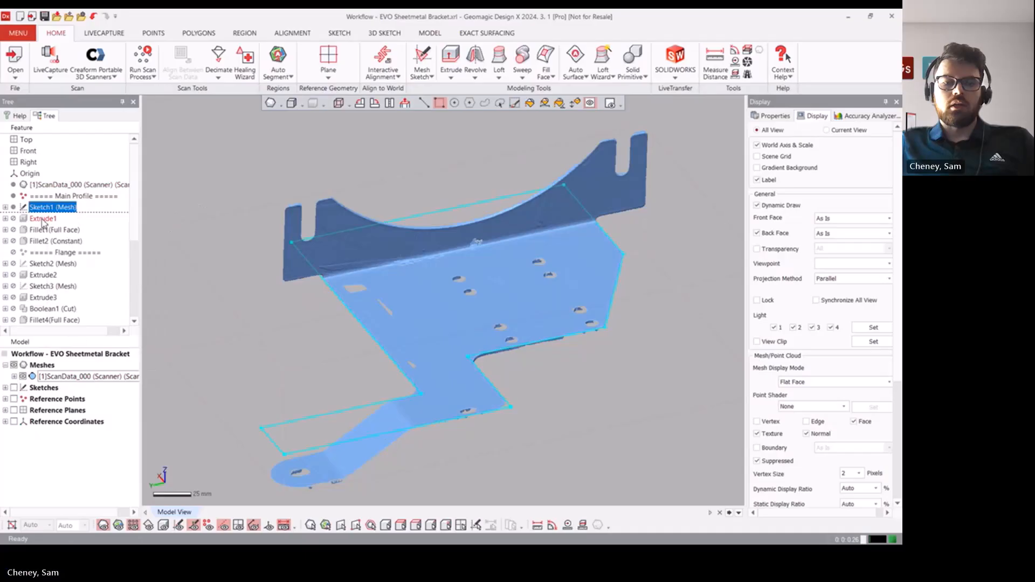
pyautogui.click(42, 218)
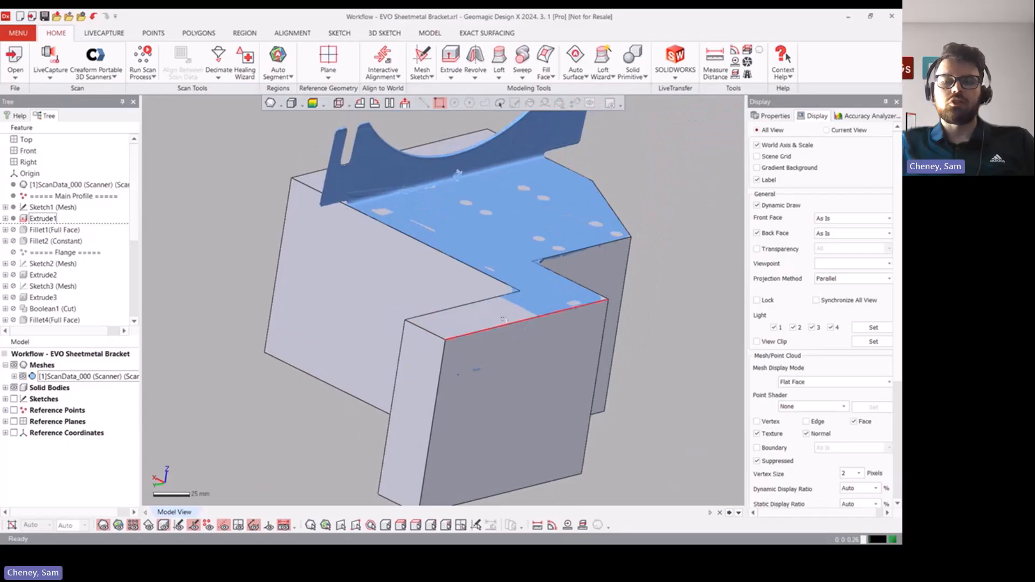
pyautogui.rightClick(42, 218)
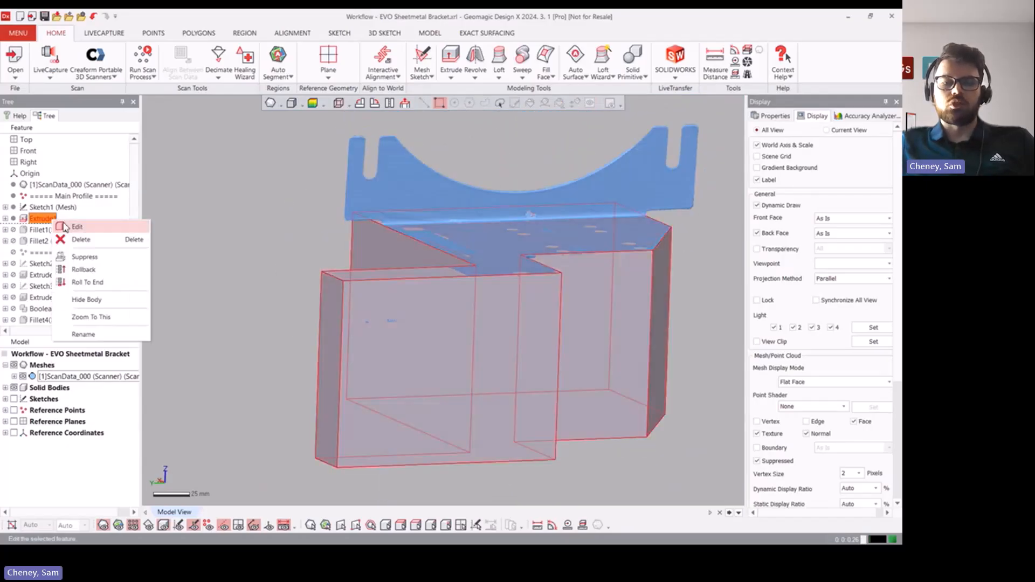
pyautogui.click(77, 226)
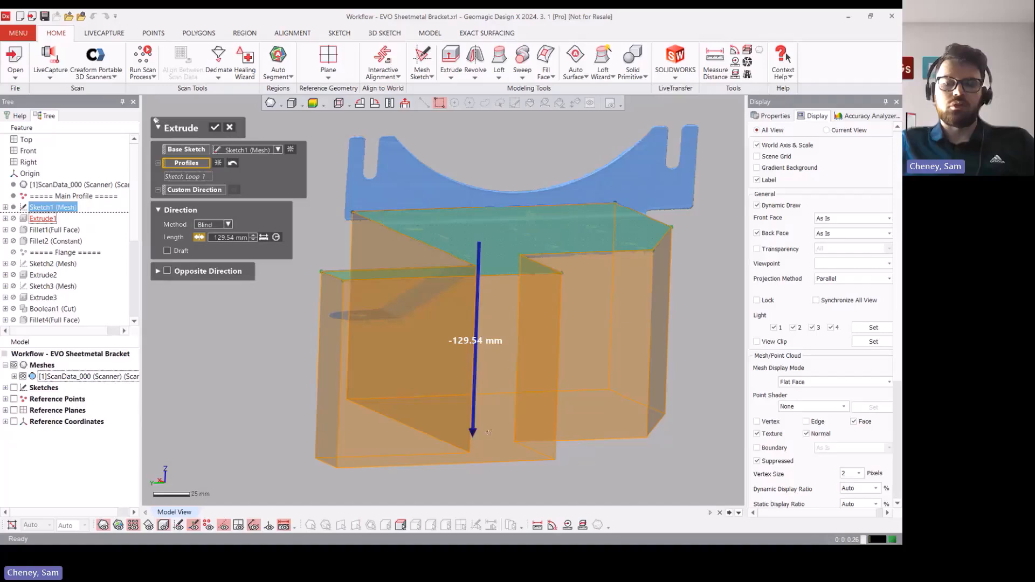
pyautogui.write('125')
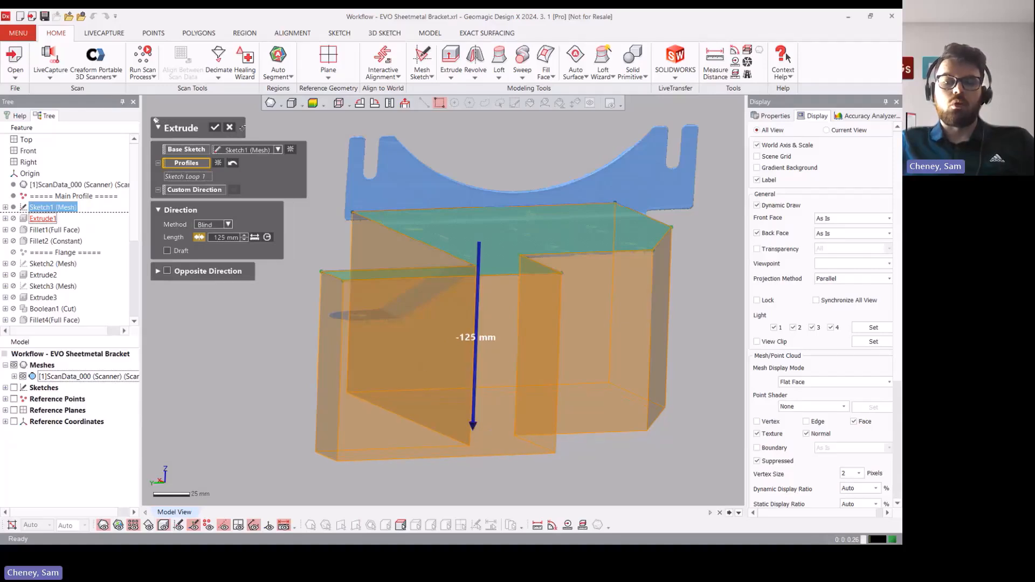
pyautogui.click(229, 127)
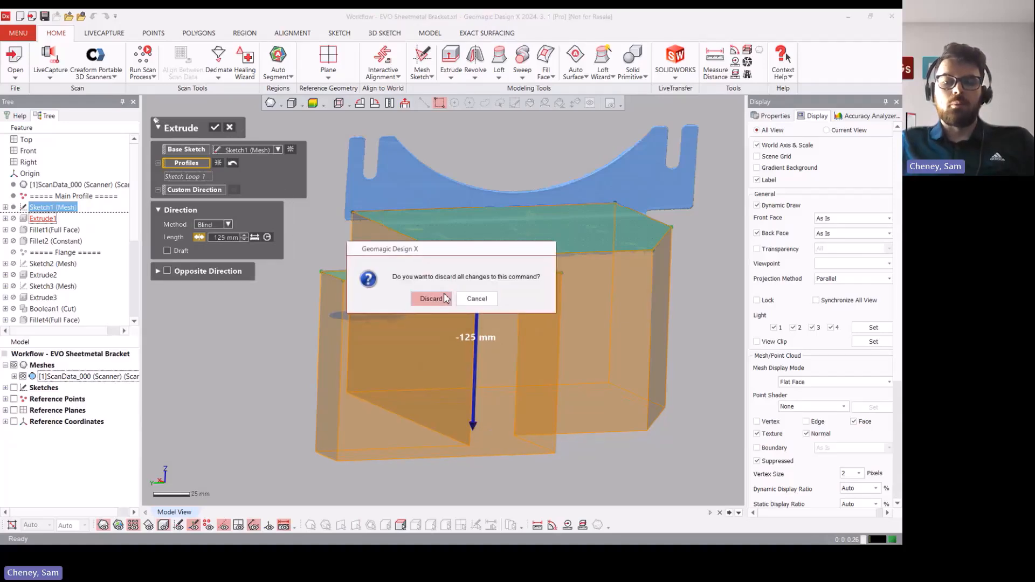
pyautogui.click(430, 299)
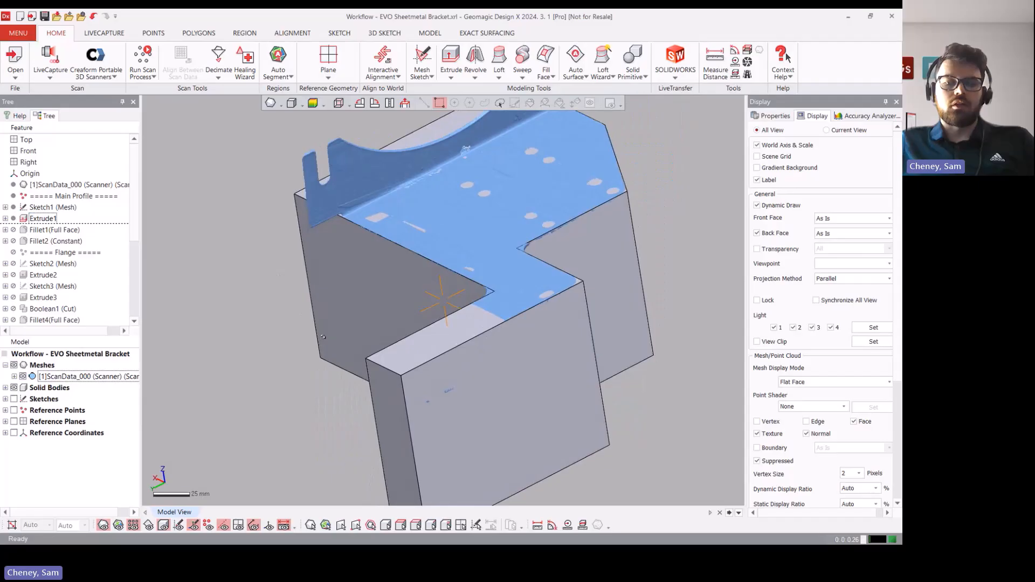
# - Roll the history forward past Fillet2 to the Sketch2 flange mesh sketch
pyautogui.rightClick(43, 230)
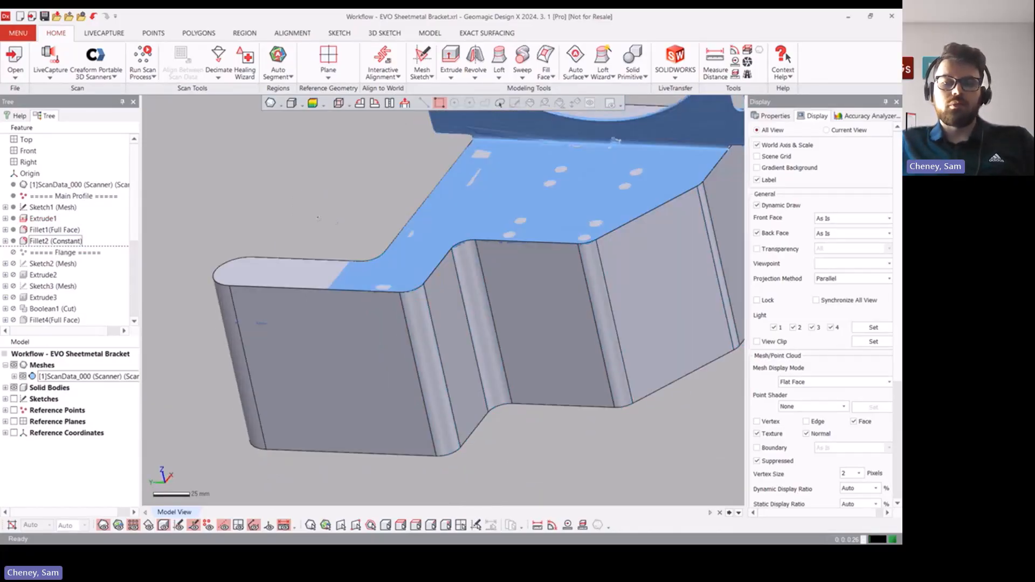
pyautogui.click(323, 350)
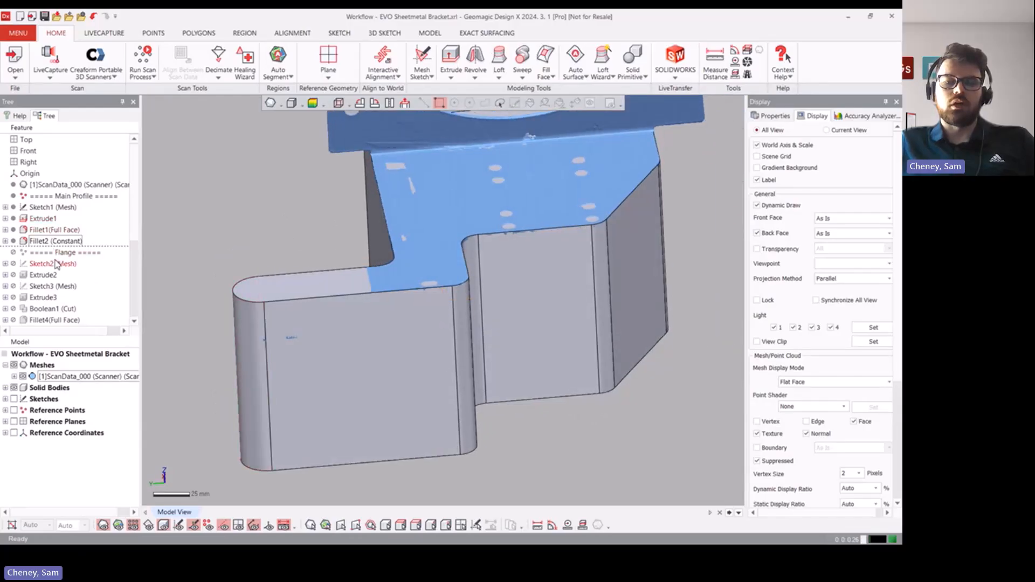
pyautogui.rightClick(52, 263)
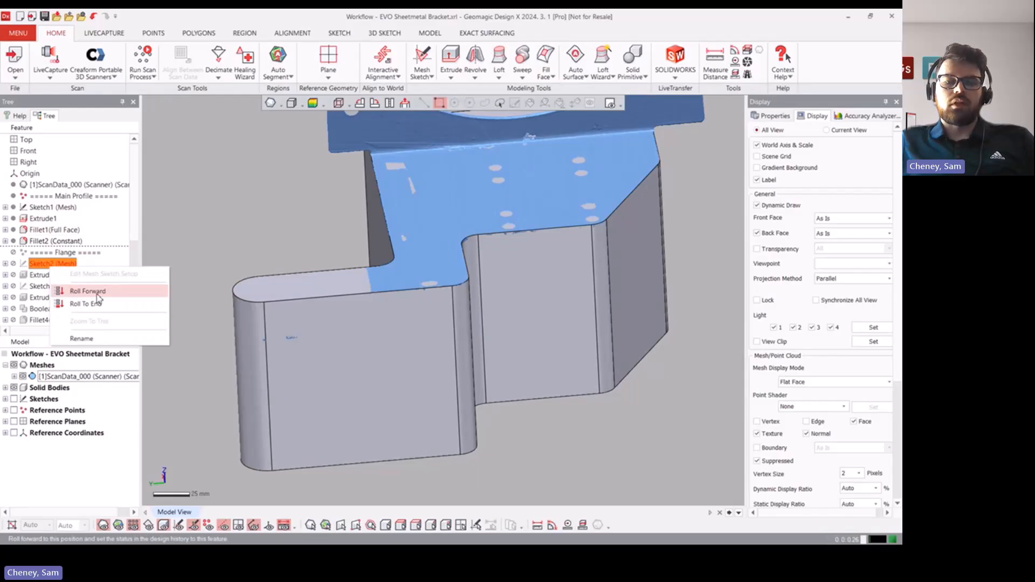
pyautogui.click(88, 291)
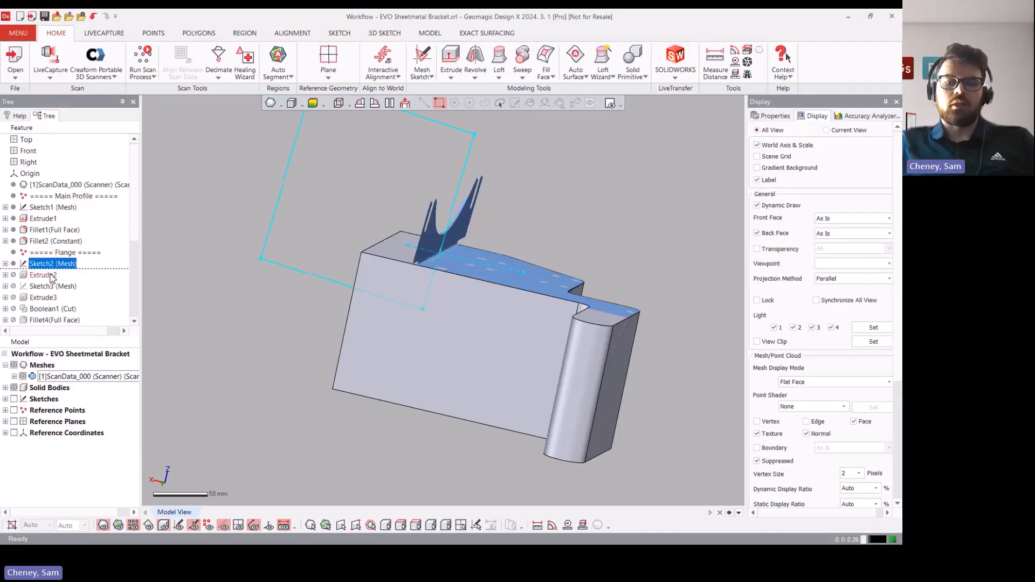
# - Roll forward to Extrude2 and toggle the Accuracy Analyzer deviation map on, off, then on
pyautogui.click(42, 275)
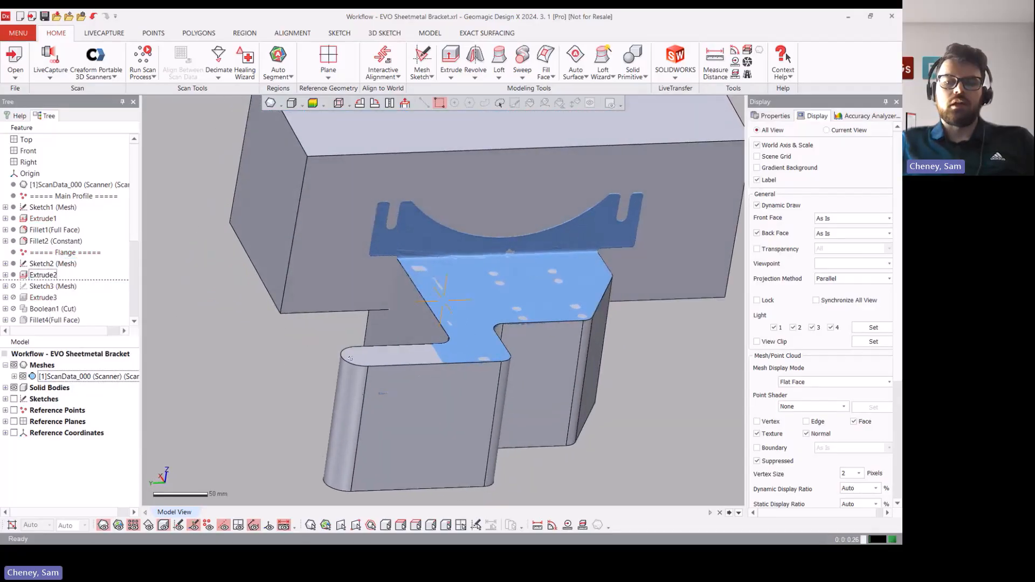
pyautogui.click(314, 103)
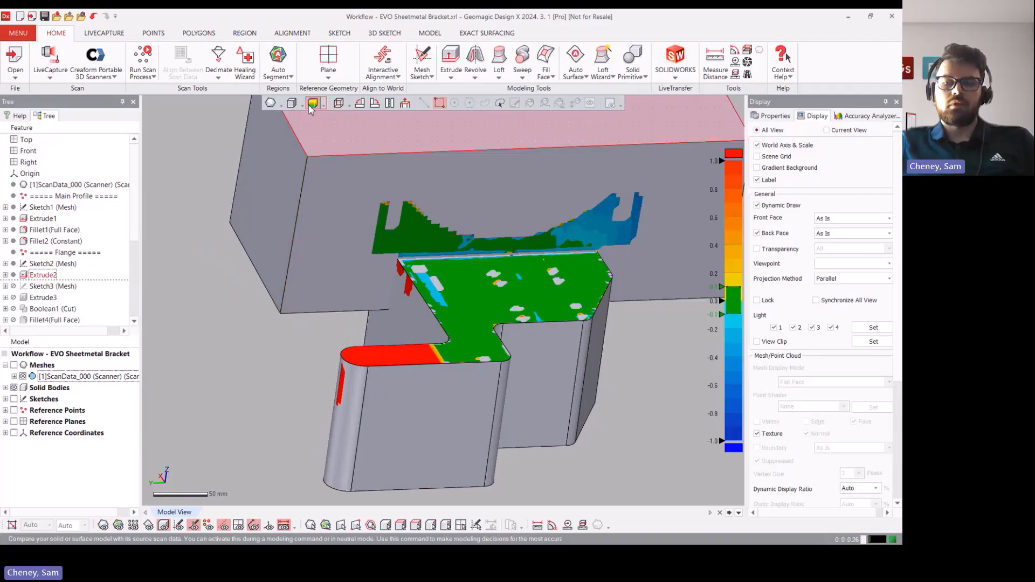
pyautogui.click(309, 102)
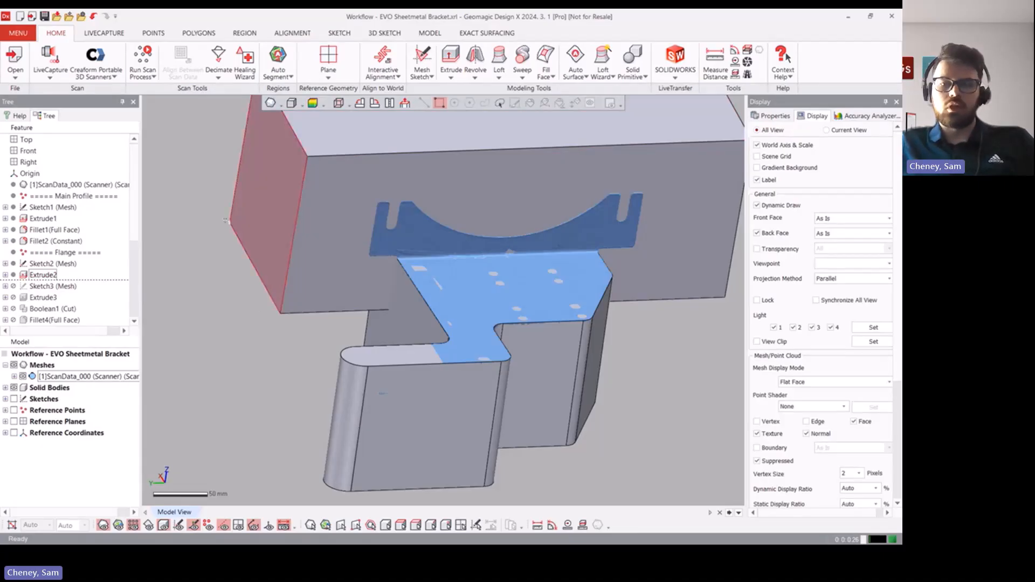
pyautogui.click(867, 117)
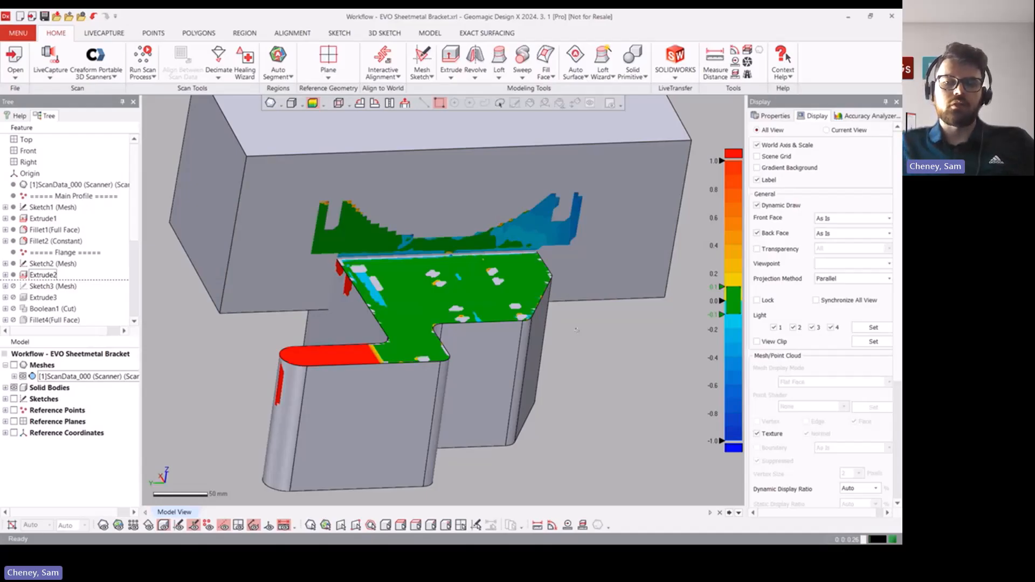
pyautogui.moveTo(584, 326)
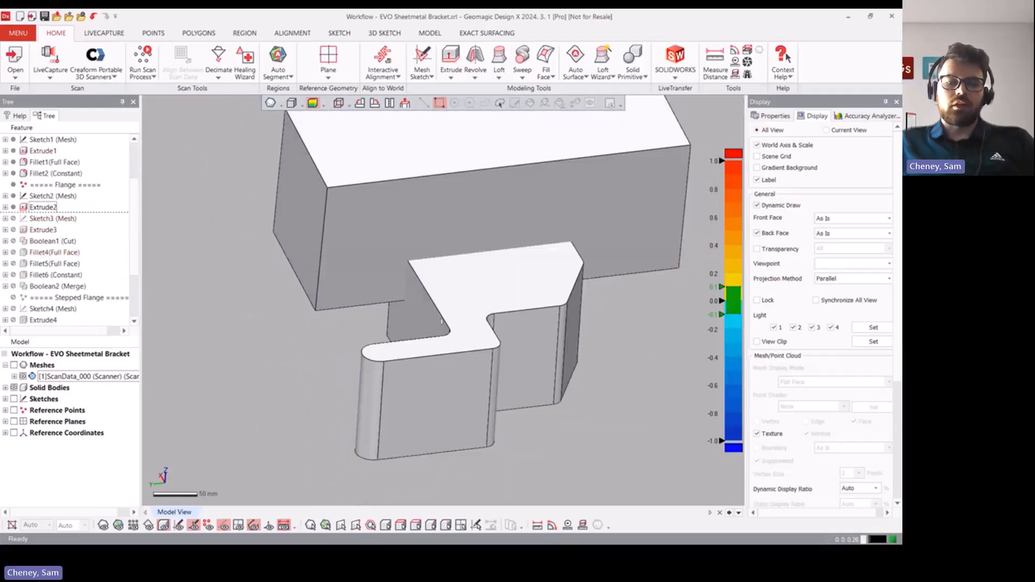
# - Roll back to Sketch3 (Mesh), review its Mesh Sketch Setup, then cancel and discard
pyautogui.rightClick(52, 218)
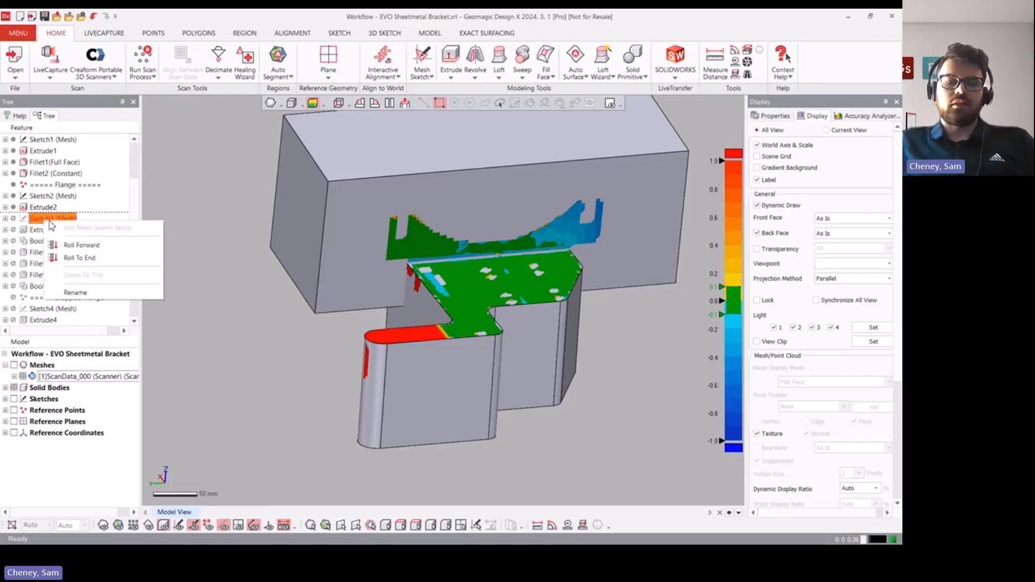
pyautogui.moveTo(79, 258)
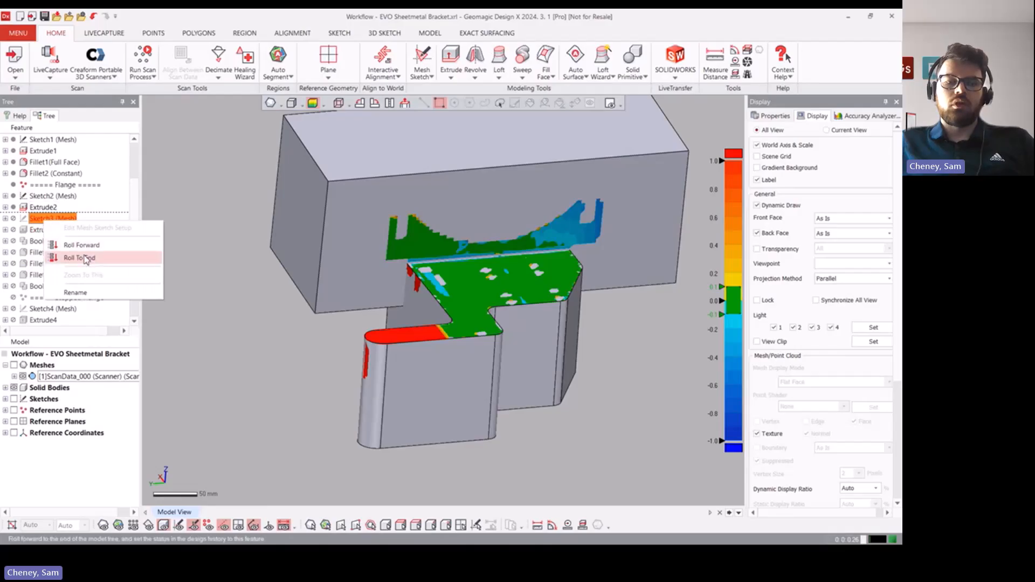
pyautogui.click(79, 258)
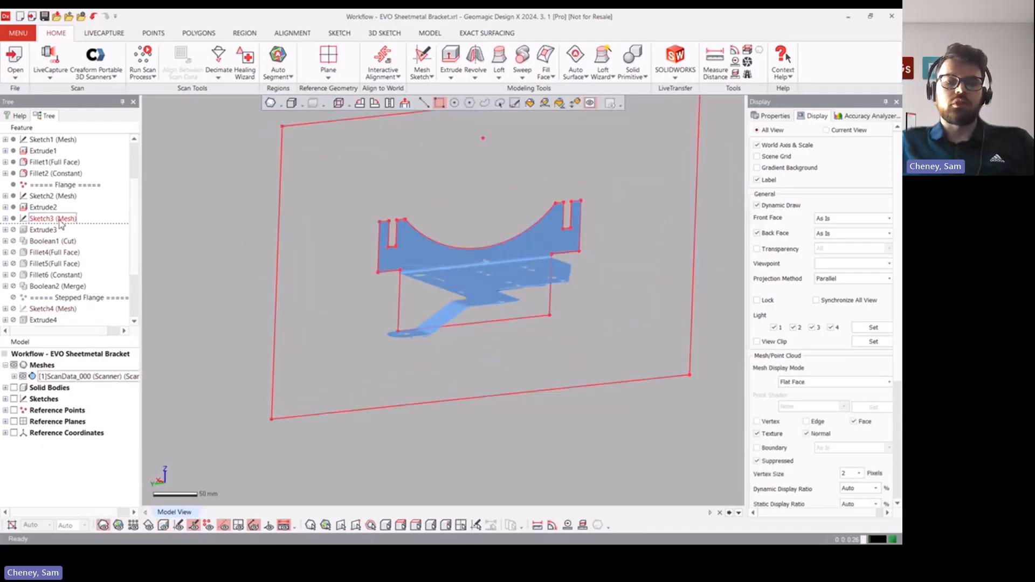
pyautogui.click(52, 218)
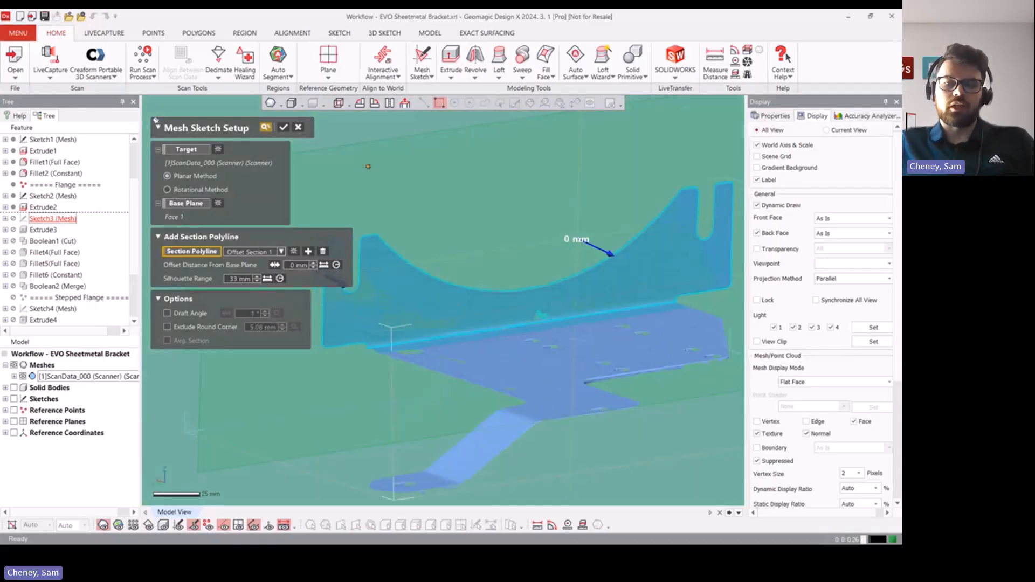
pyautogui.click(297, 127)
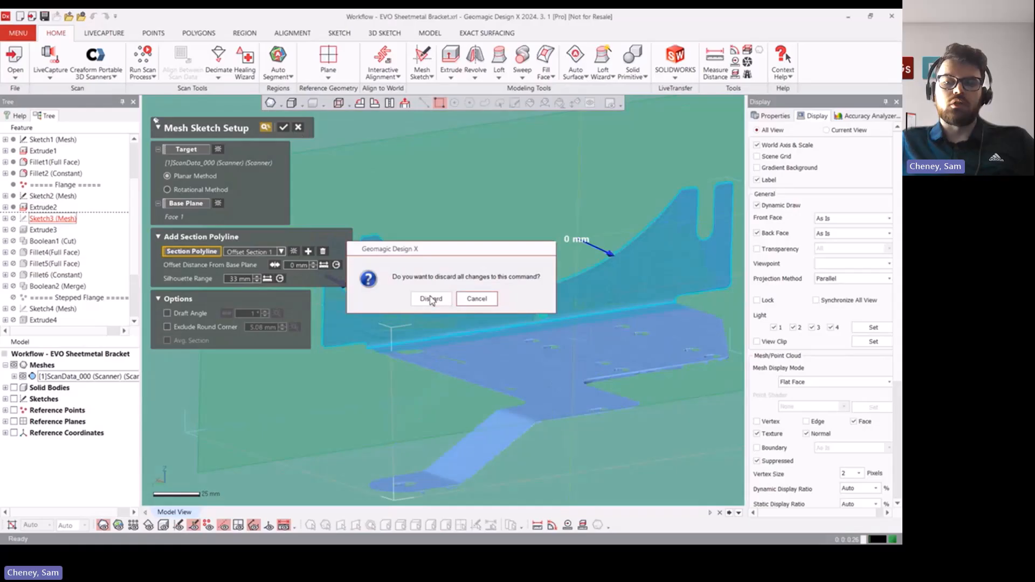
pyautogui.click(429, 298)
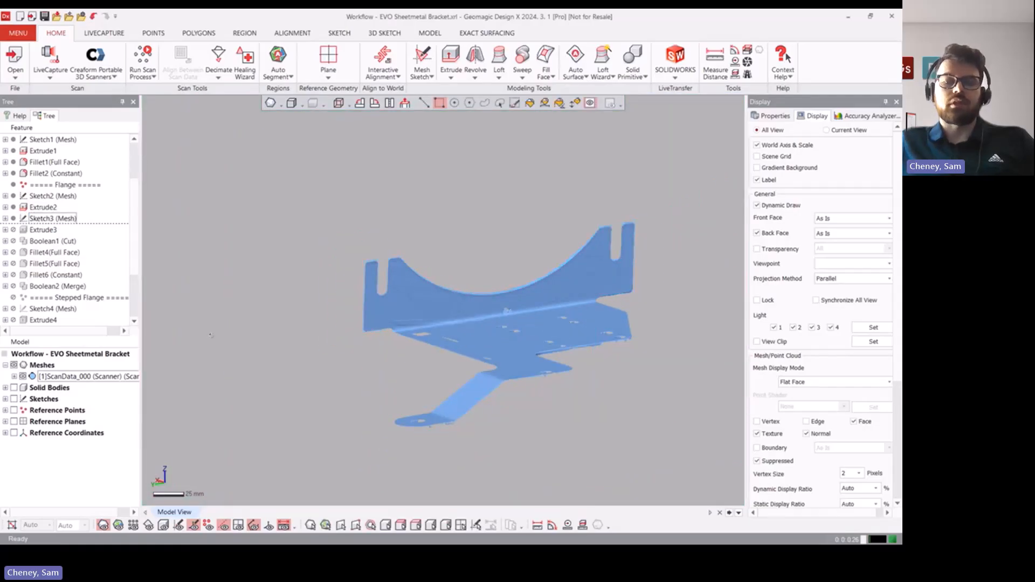
# - Roll the history forward to Extrude3, showing the block with the bracket-shaped cavity
pyautogui.click(42, 230)
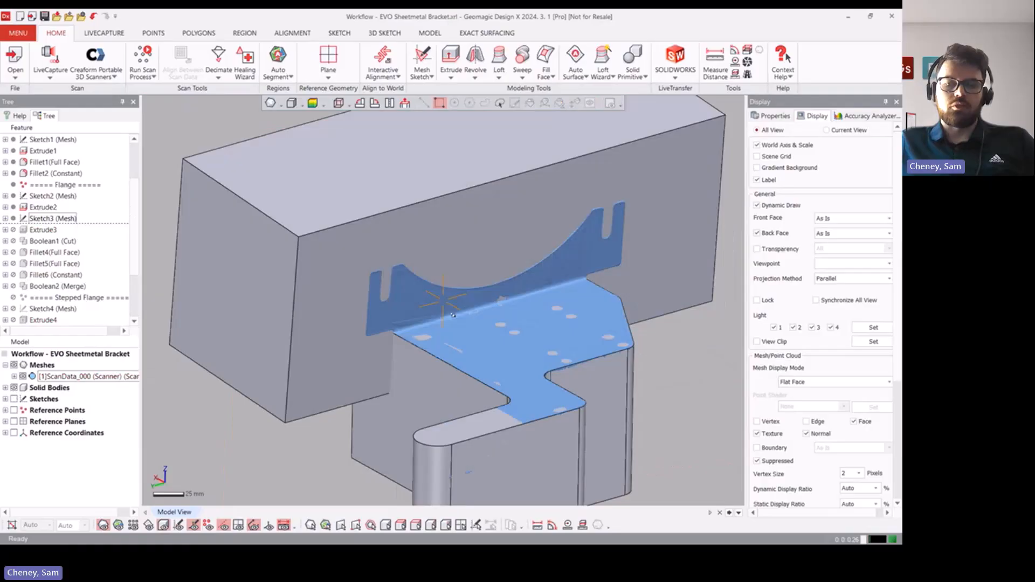
pyautogui.rightClick(43, 229)
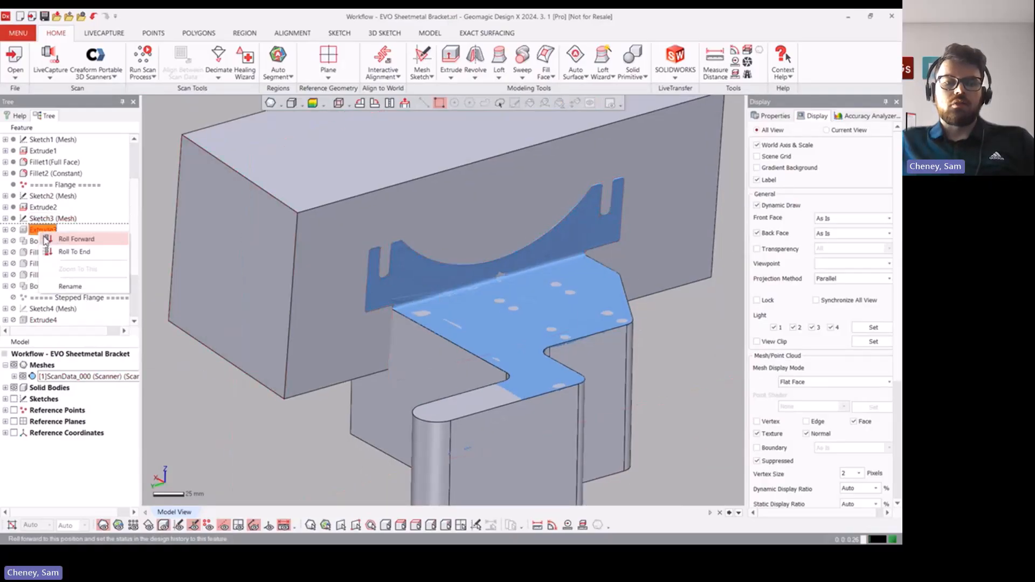
pyautogui.click(75, 239)
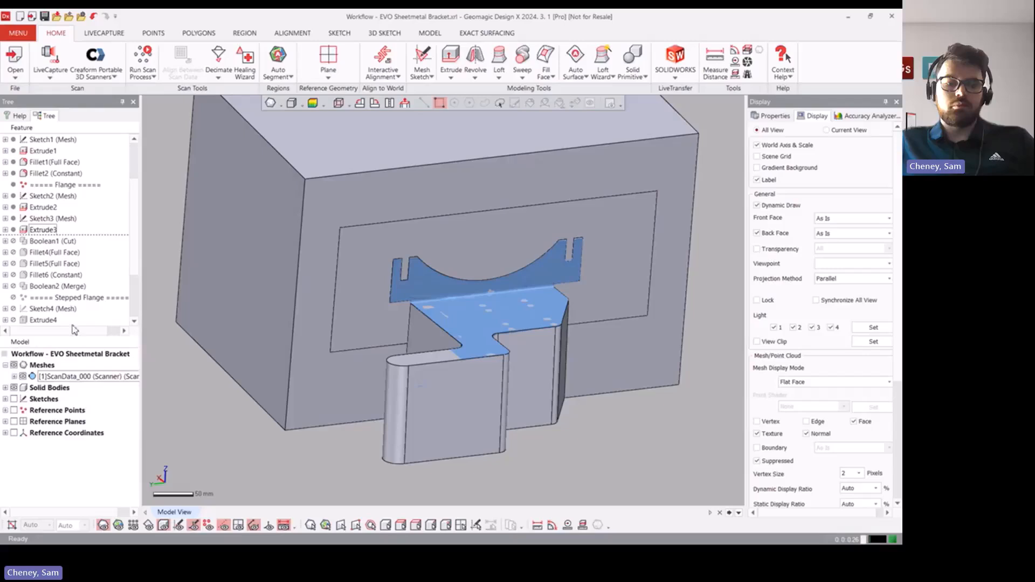
# - Expand Solid Bodies in the Model tree and uncheck Meshes to hide the scan
pyautogui.click(6, 388)
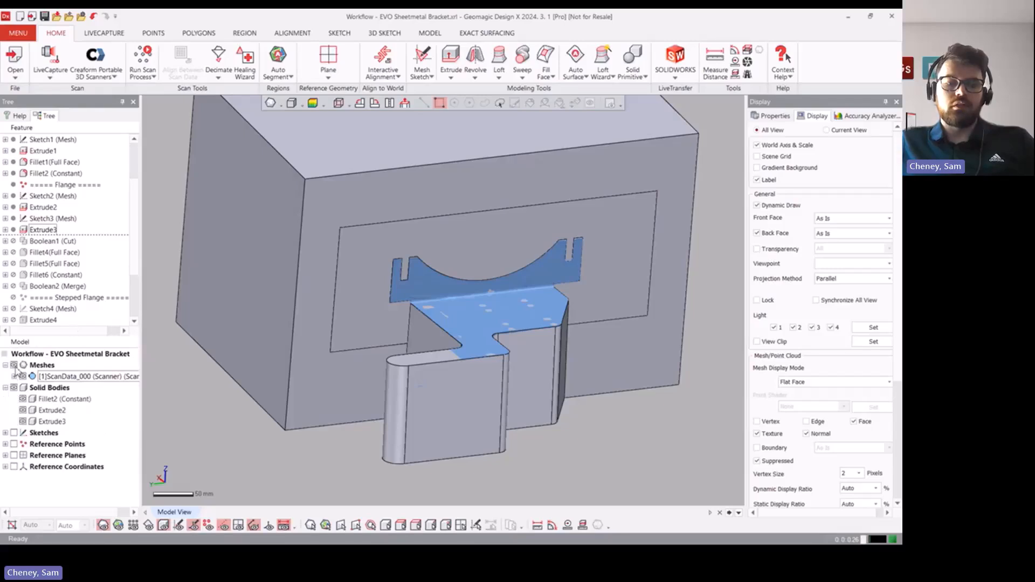
pyautogui.click(65, 399)
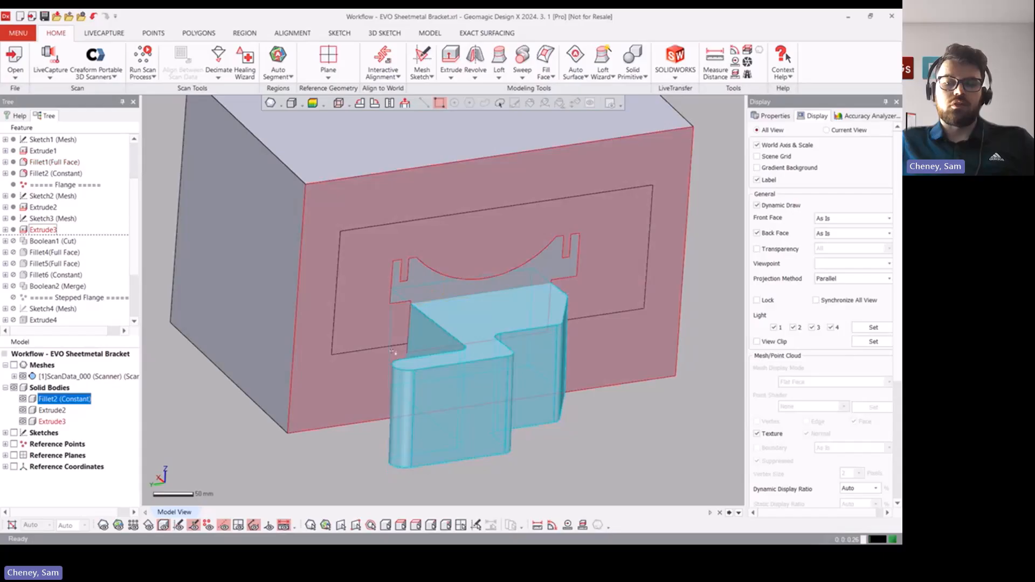
pyautogui.click(22, 399)
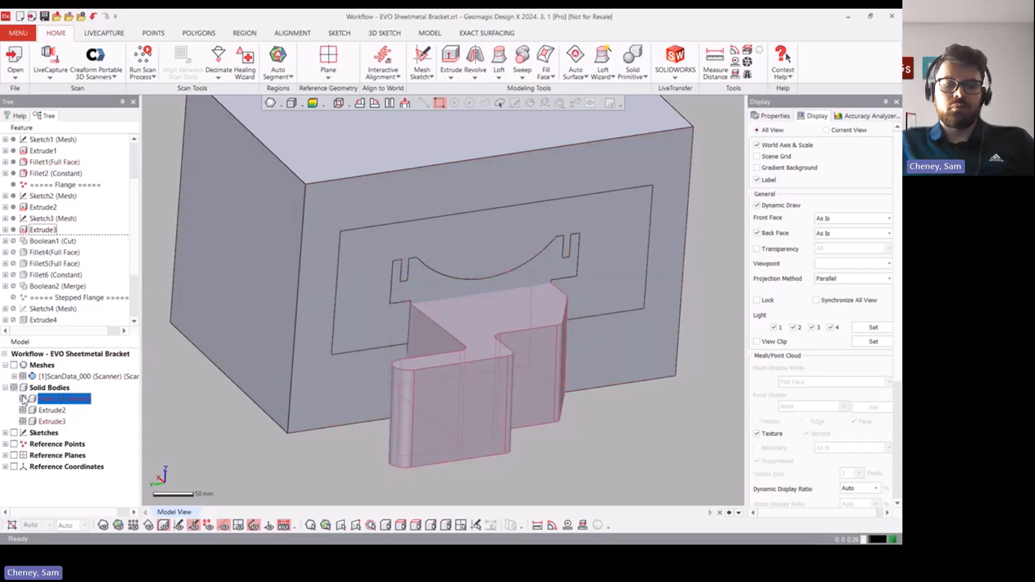
pyautogui.click(63, 399)
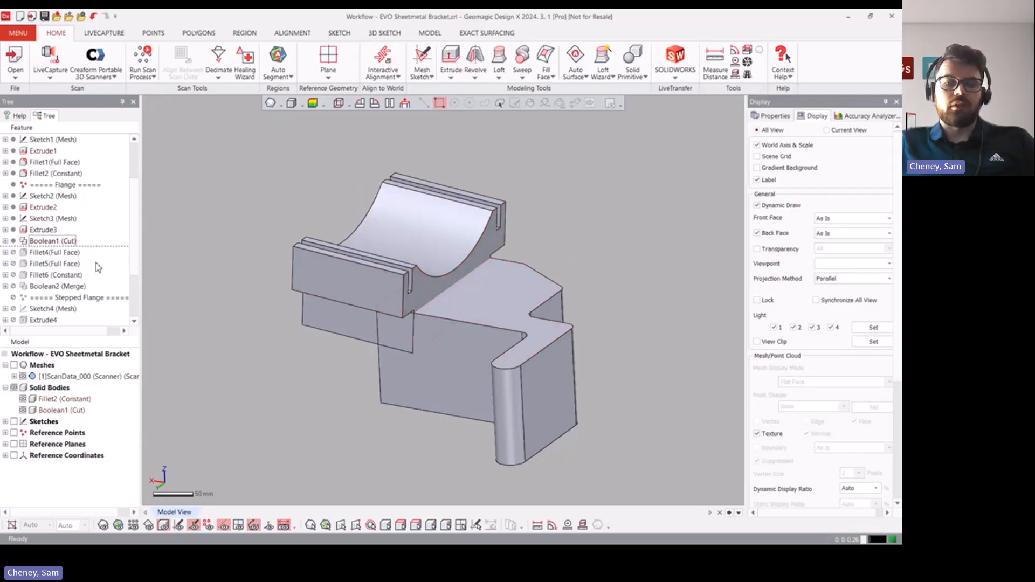
# - Roll forward through Fillet4 and Boolean2 (Merge), fusing cradle and flange into one solid
pyautogui.rightClick(54, 252)
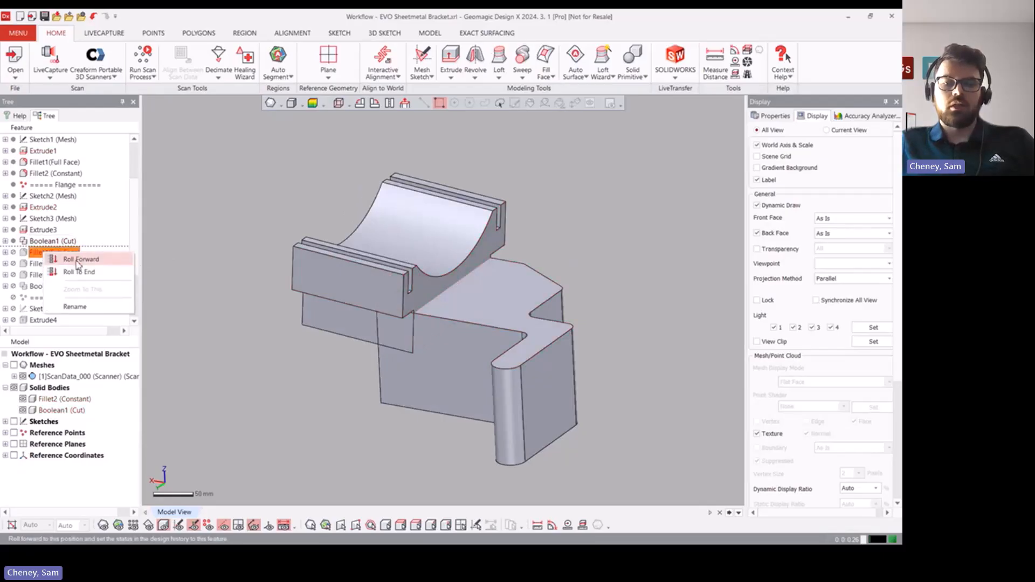
pyautogui.click(80, 258)
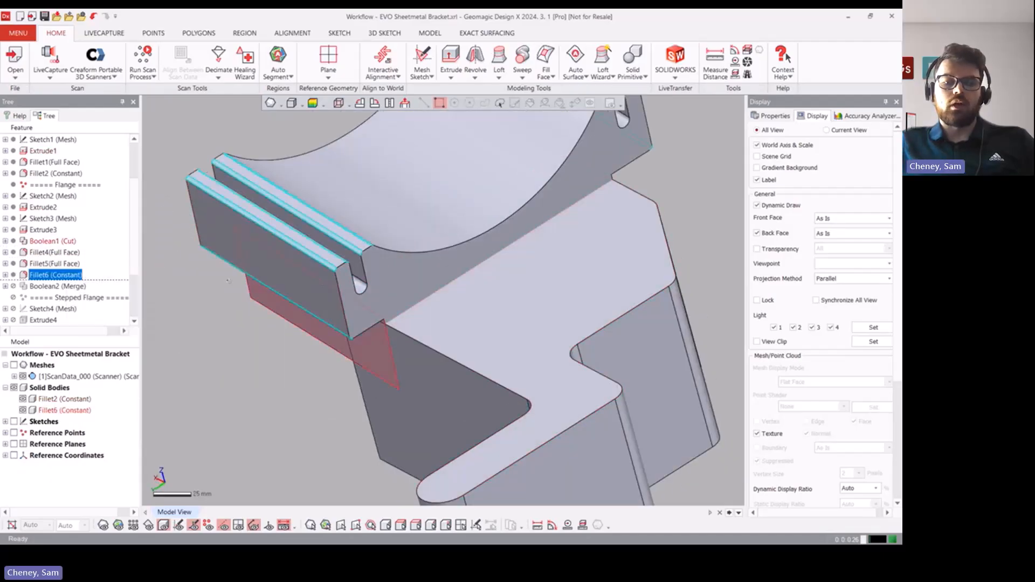
pyautogui.scroll(-3)
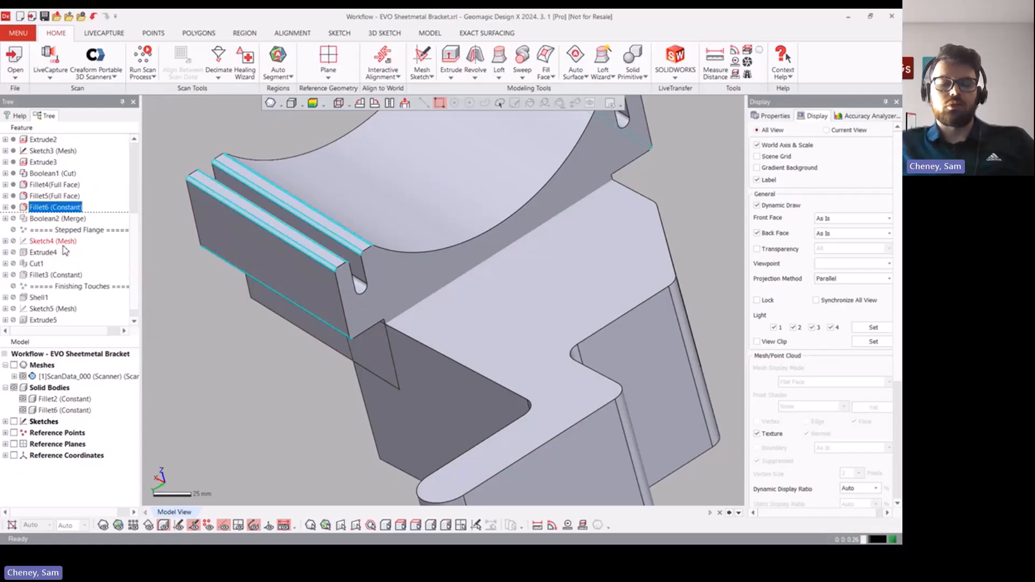
pyautogui.rightClick(56, 218)
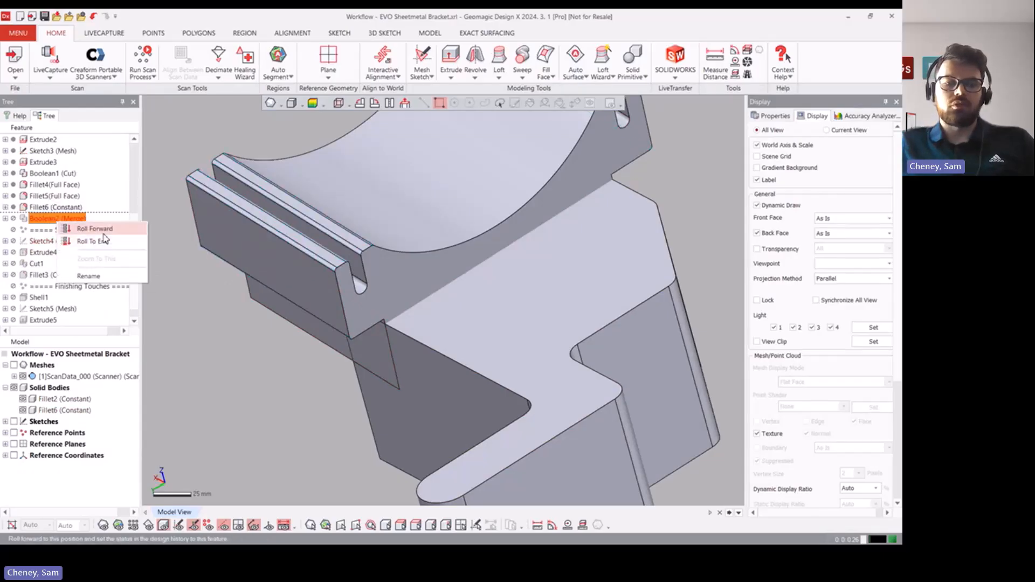
pyautogui.click(95, 228)
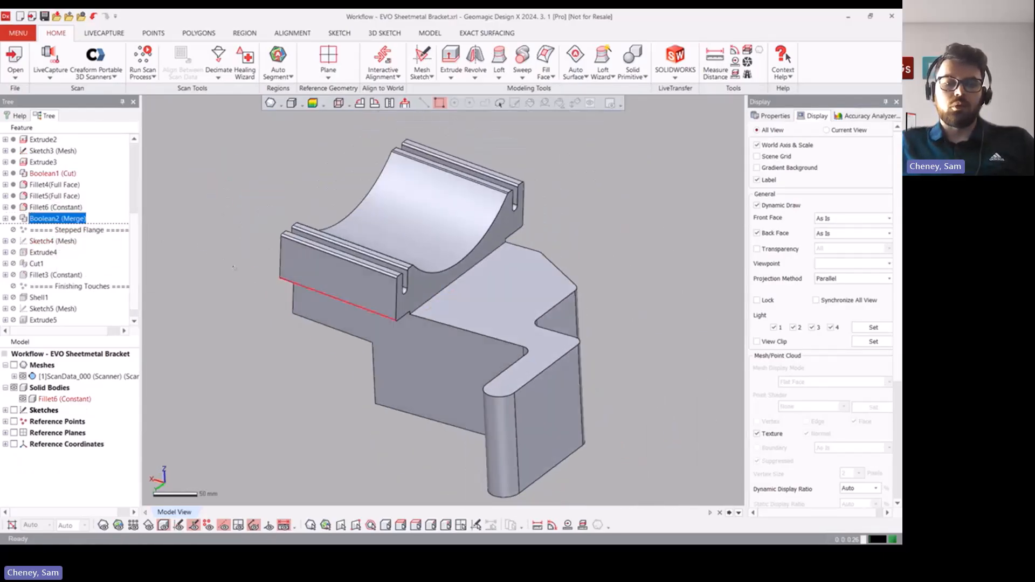
# - Turn the scan mesh back on over the merged solid and select Sketch4 (Mesh)
pyautogui.rightClick(44, 173)
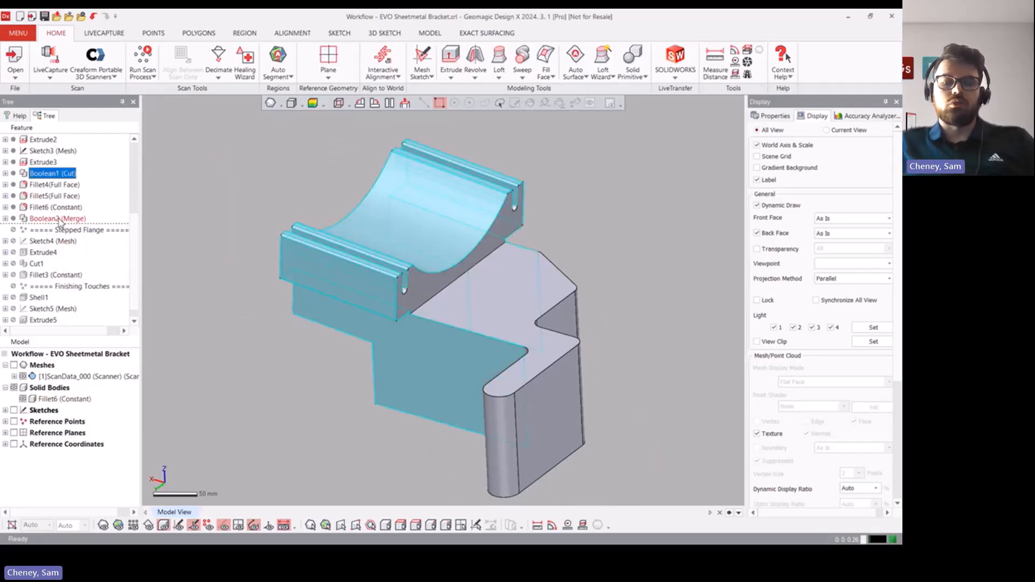
pyautogui.click(63, 399)
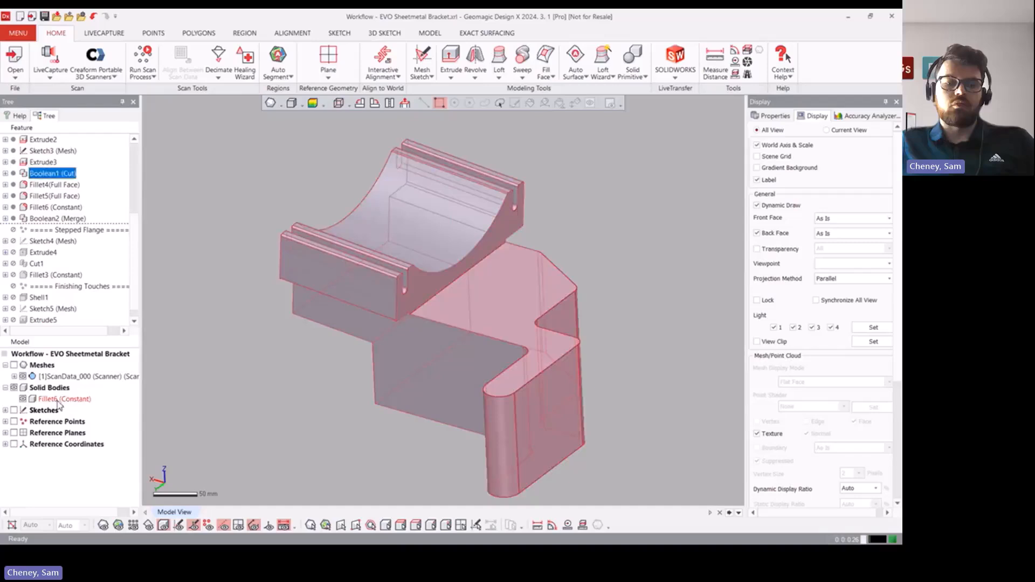
pyautogui.click(64, 399)
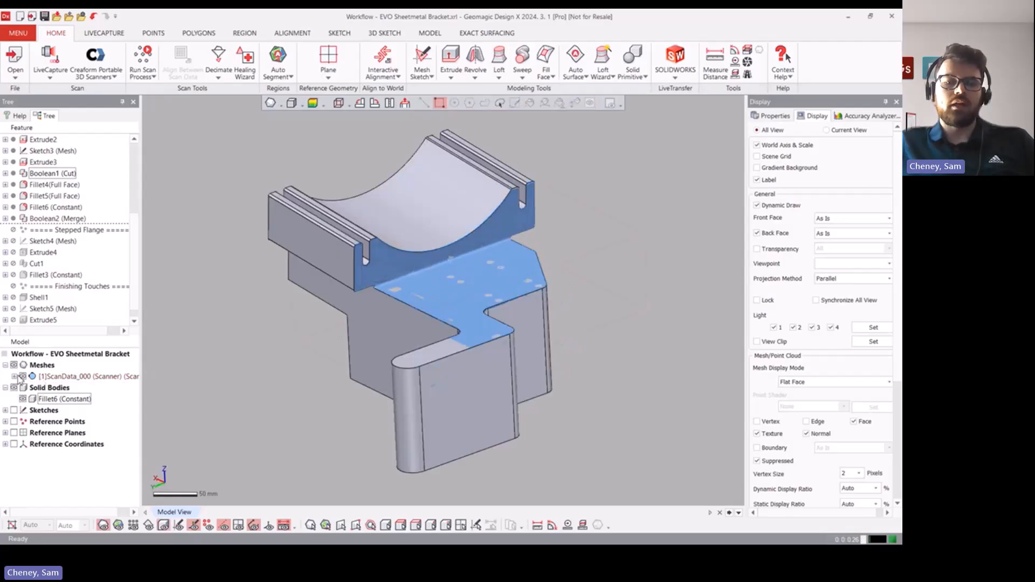
pyautogui.click(53, 241)
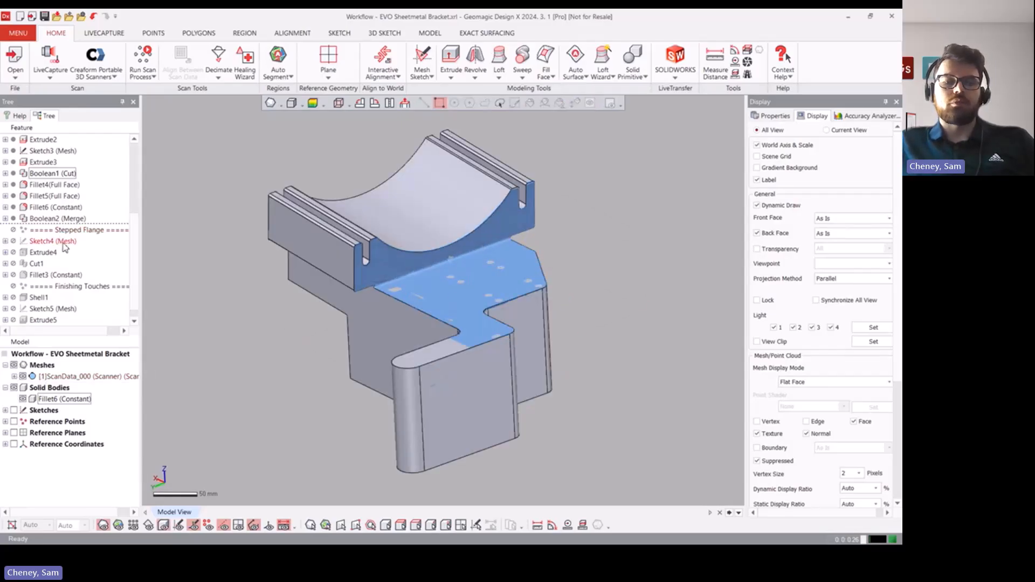
pyautogui.scroll(-3)
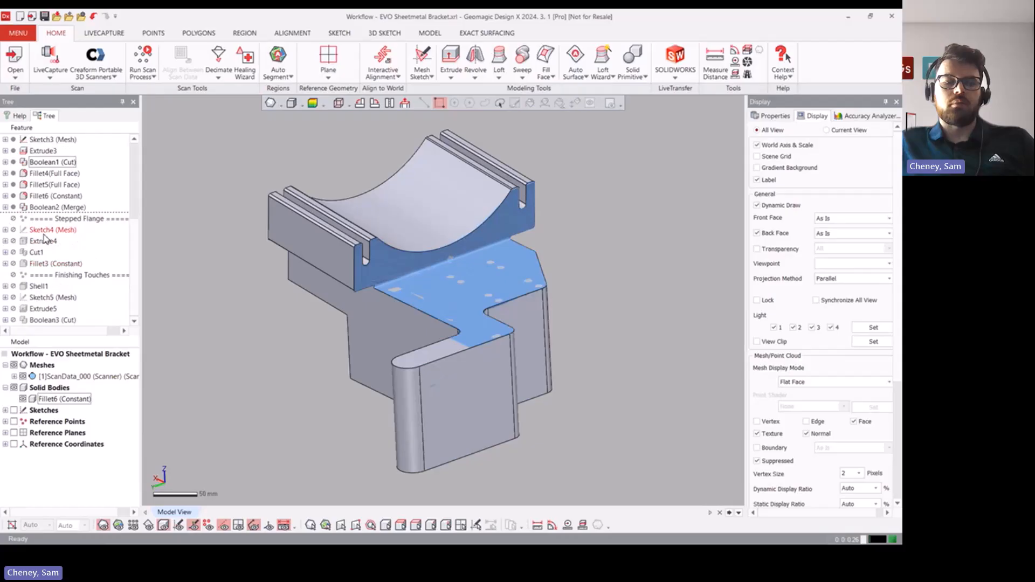
pyautogui.rightClick(52, 230)
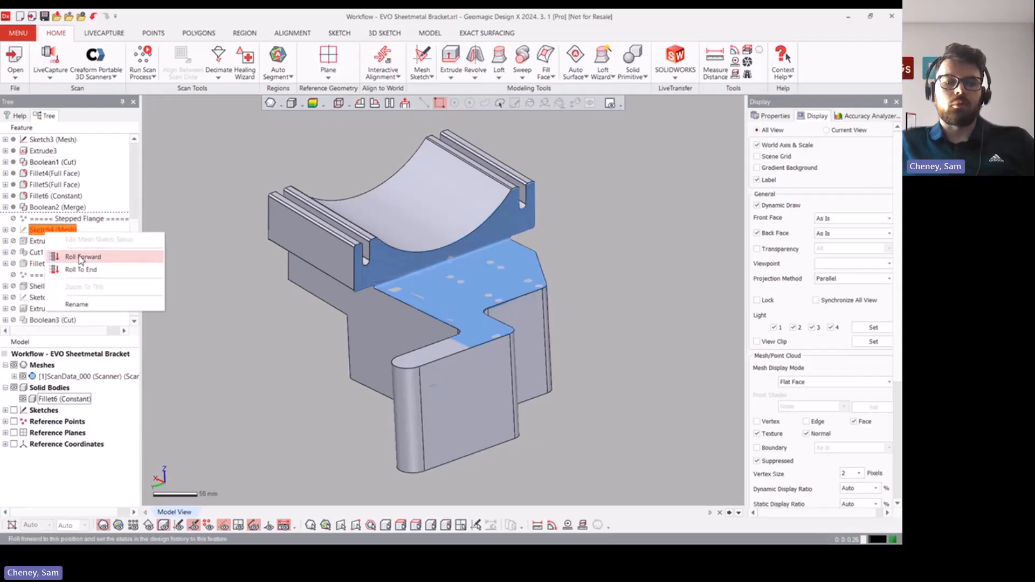
# - Roll the history forward through Sketch4, Extrude4, Cut1 and Fillet3 to Shell1
pyautogui.click(81, 256)
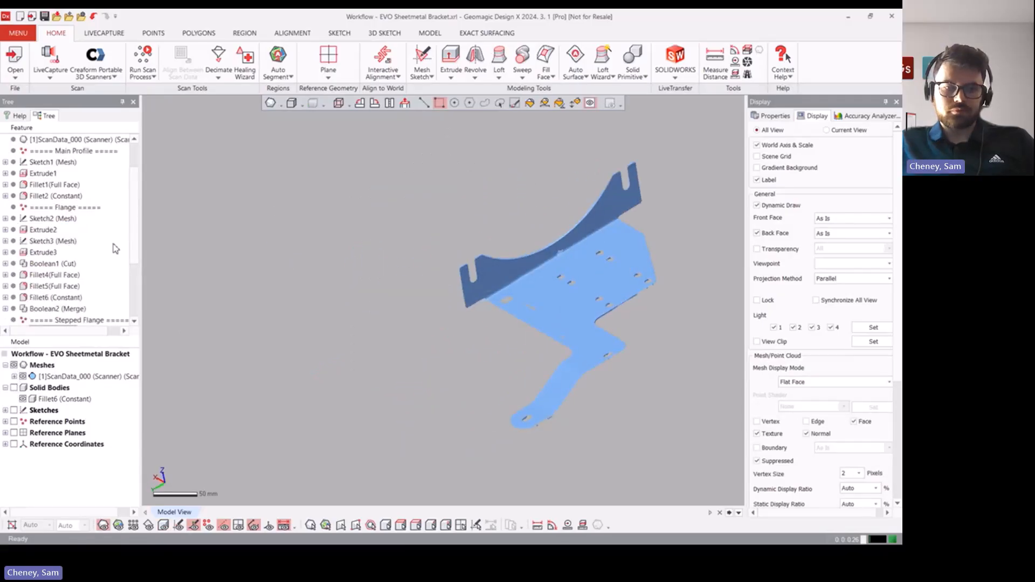
pyautogui.rightClick(41, 241)
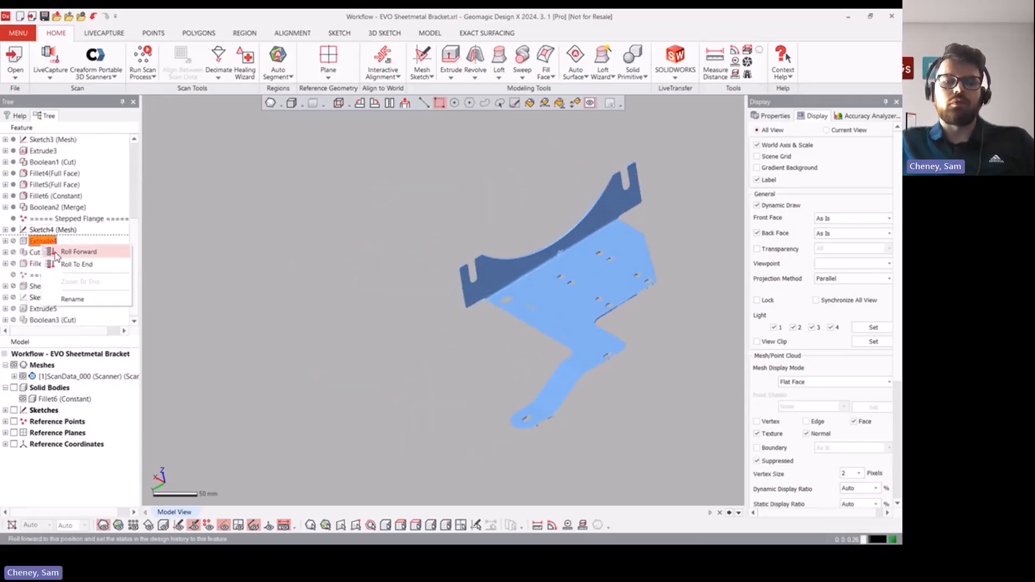
pyautogui.click(78, 252)
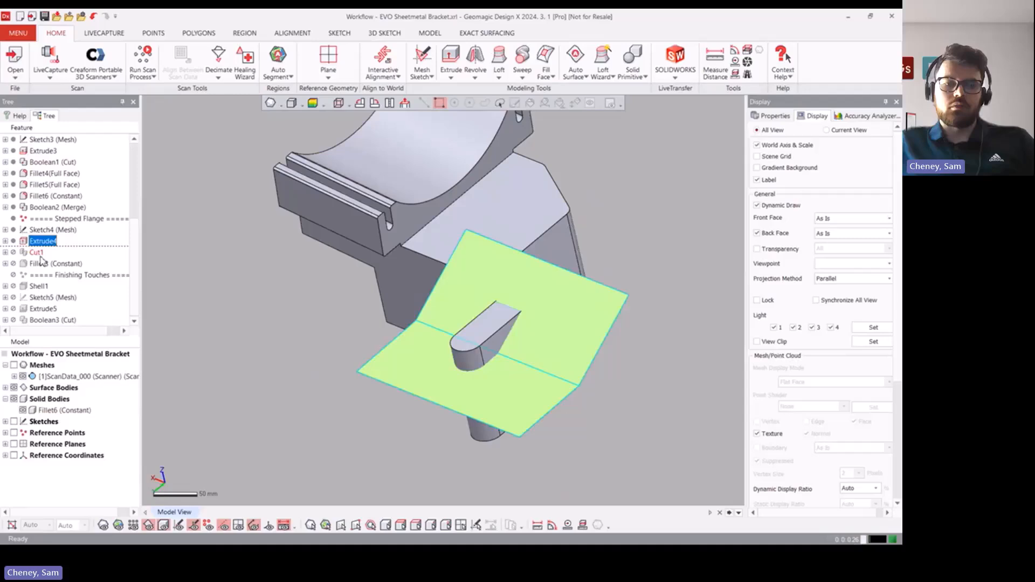
pyautogui.click(36, 252)
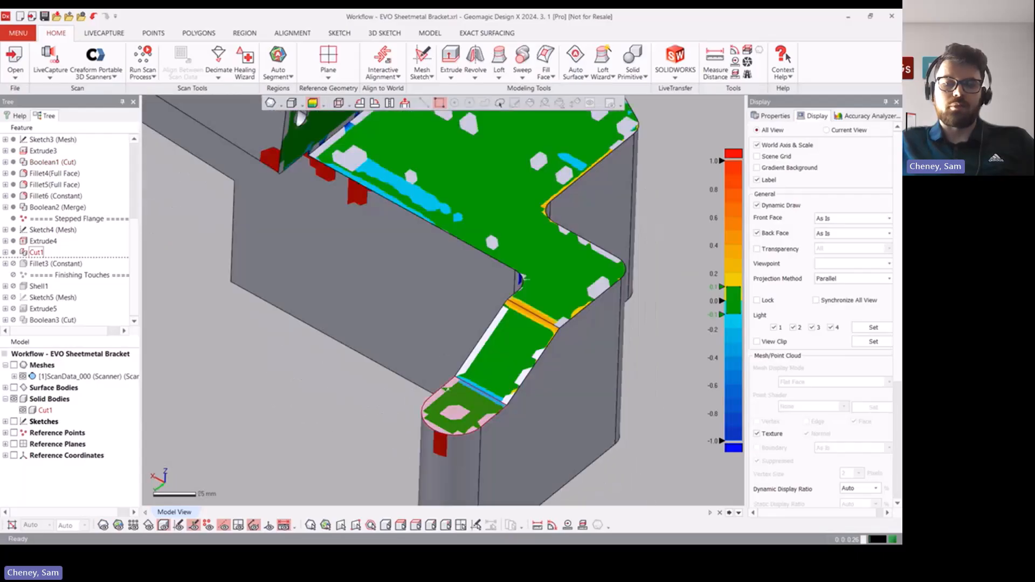
pyautogui.click(56, 264)
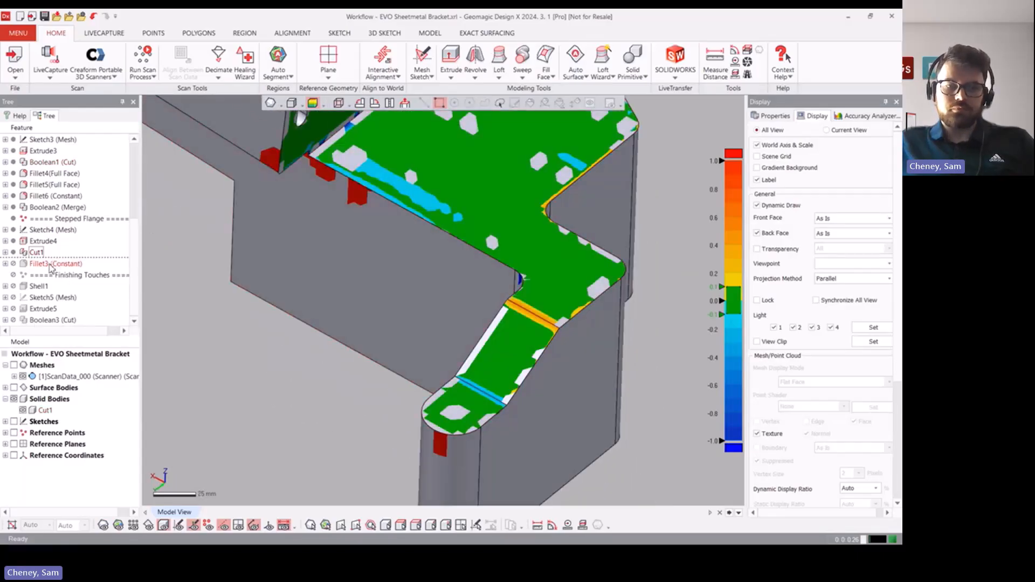
pyautogui.click(55, 262)
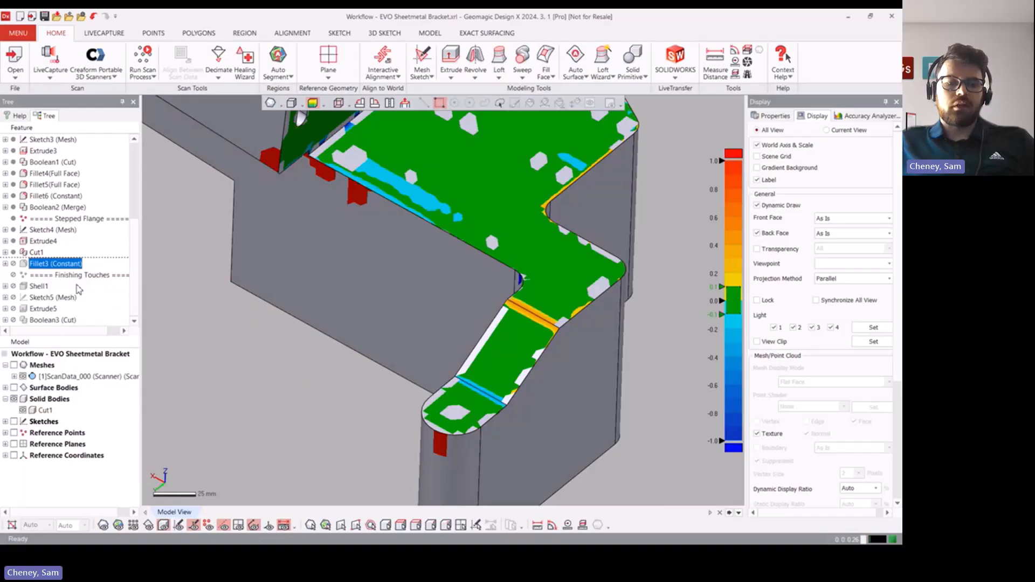
pyautogui.click(40, 285)
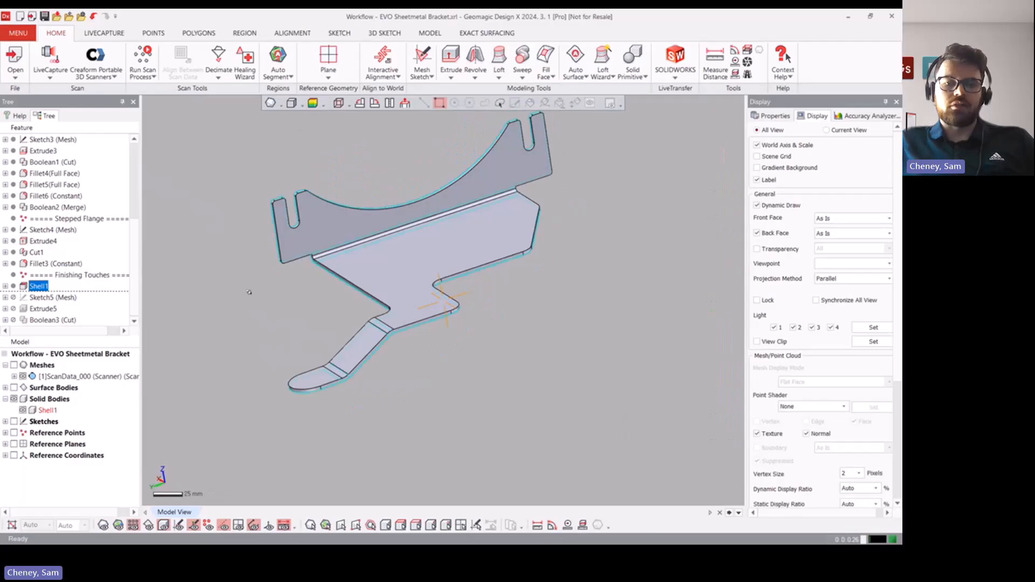
# - Roll back from Shell1 to Fillet3, showing the solid filleted block
pyautogui.rightClick(38, 285)
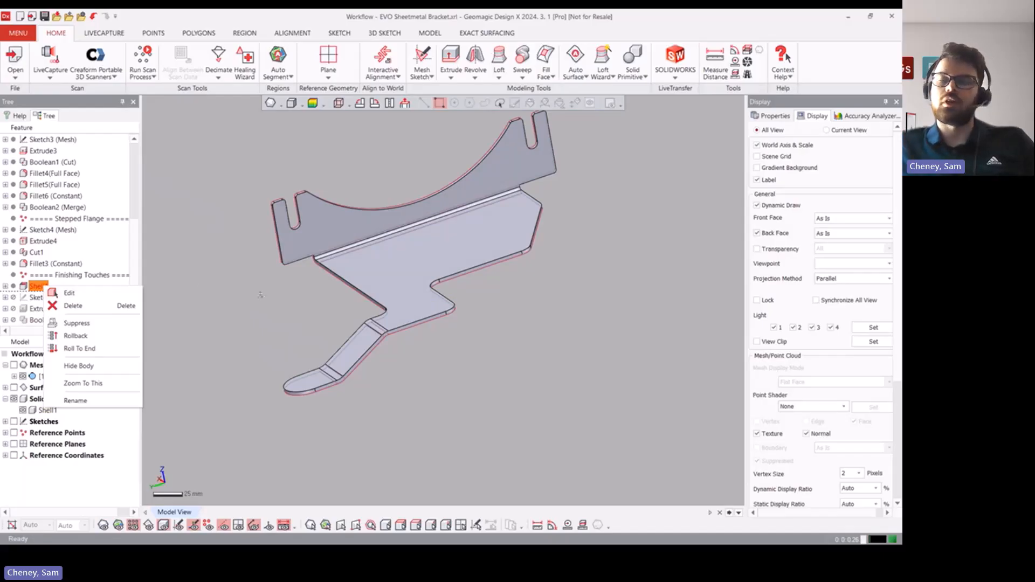
pyautogui.moveTo(208, 307)
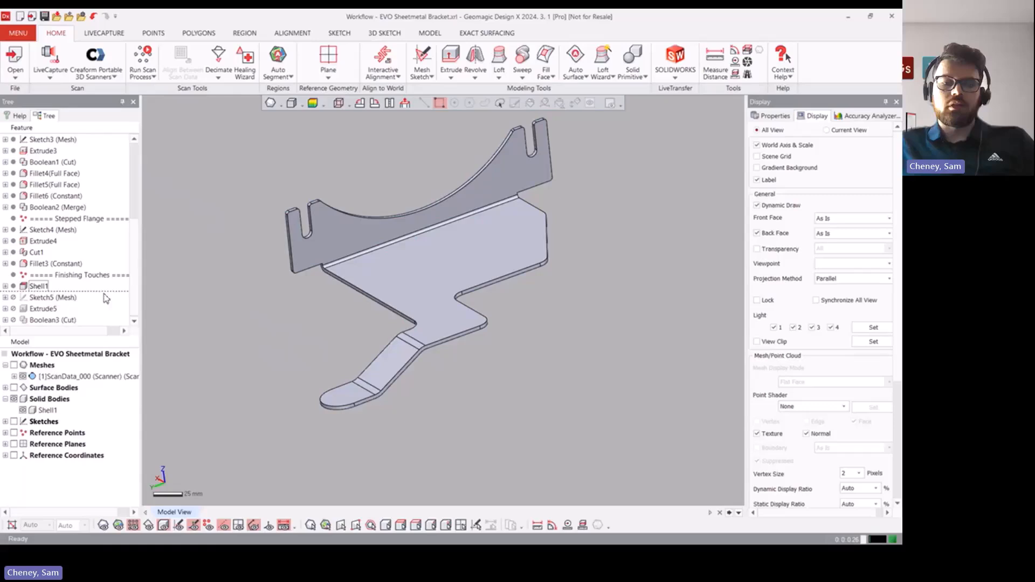
pyautogui.doubleClick(38, 285)
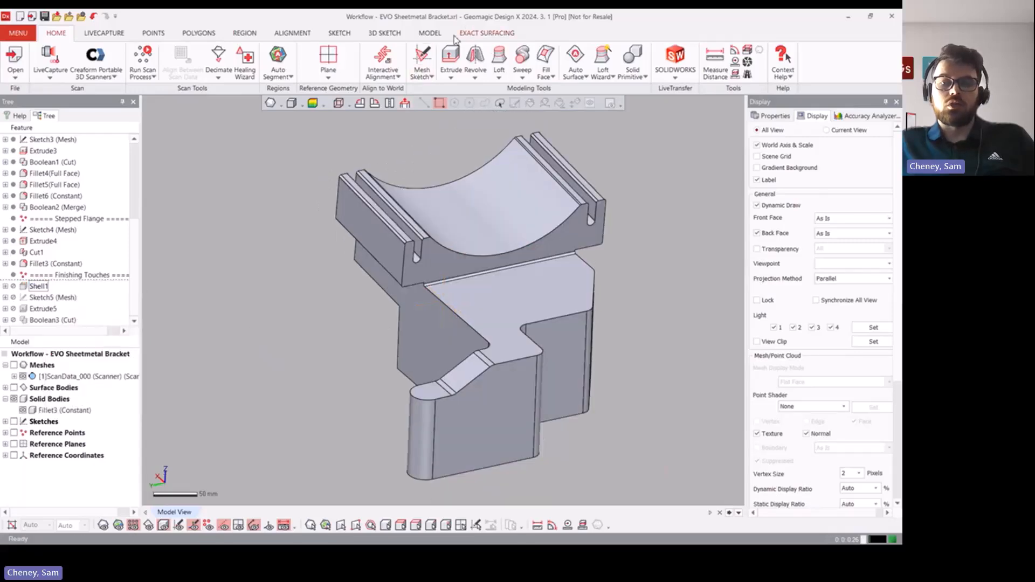
# - Offset the seven bracket top faces by 3 mm, accept the LiveTransfer warning, and hide Surface Bodies
pyautogui.click(439, 103)
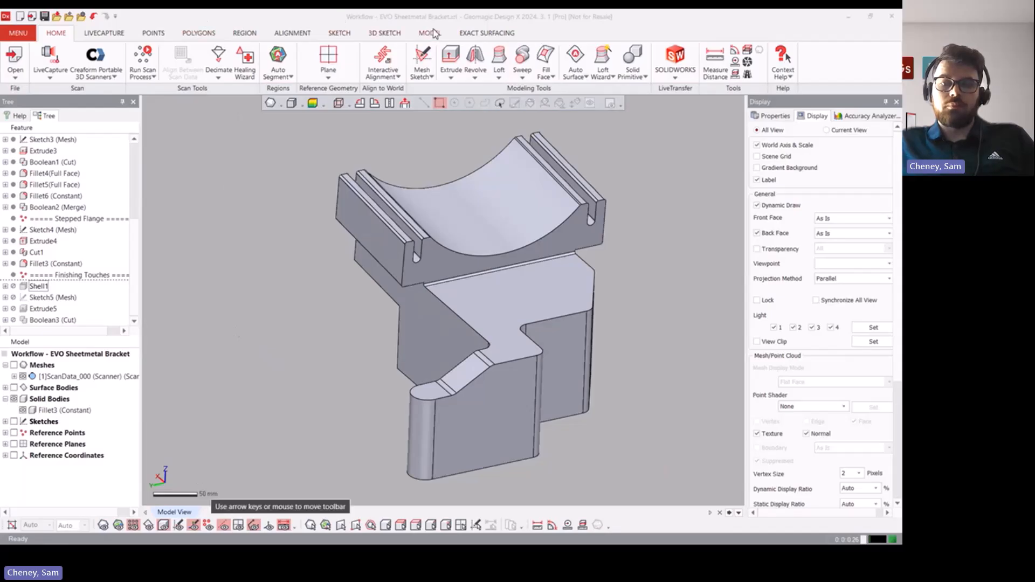
pyautogui.click(428, 33)
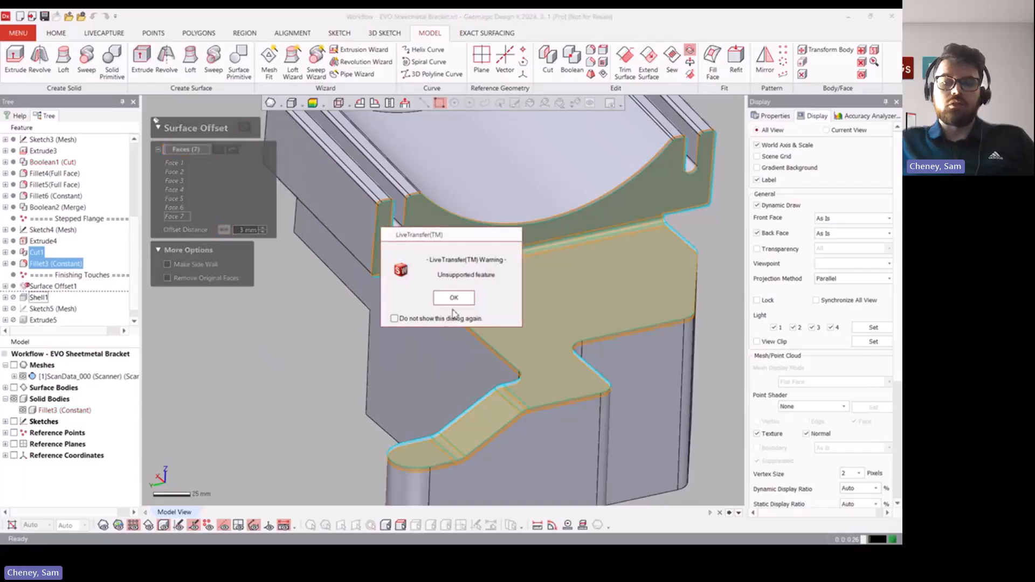
pyautogui.click(453, 297)
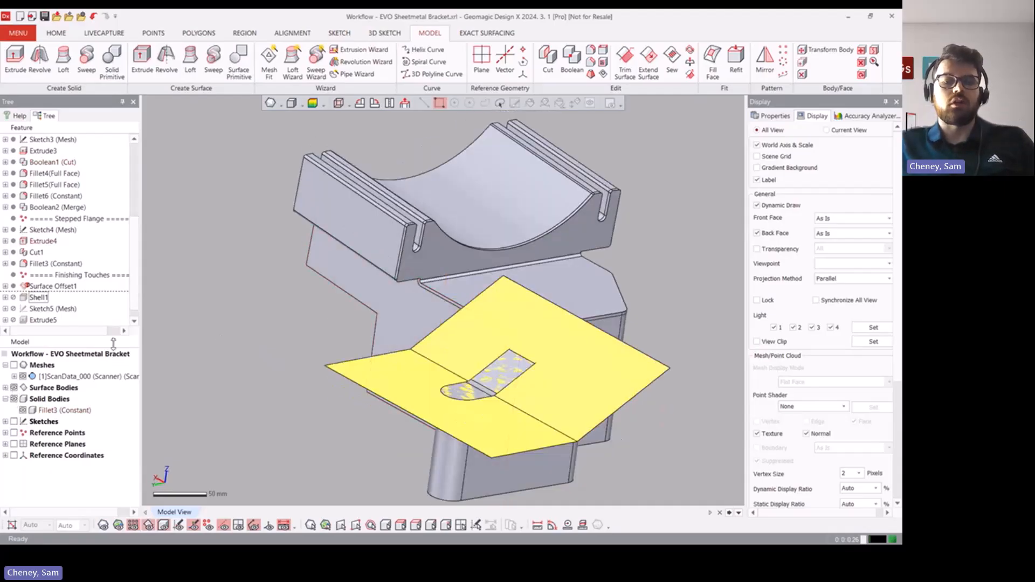
pyautogui.click(14, 387)
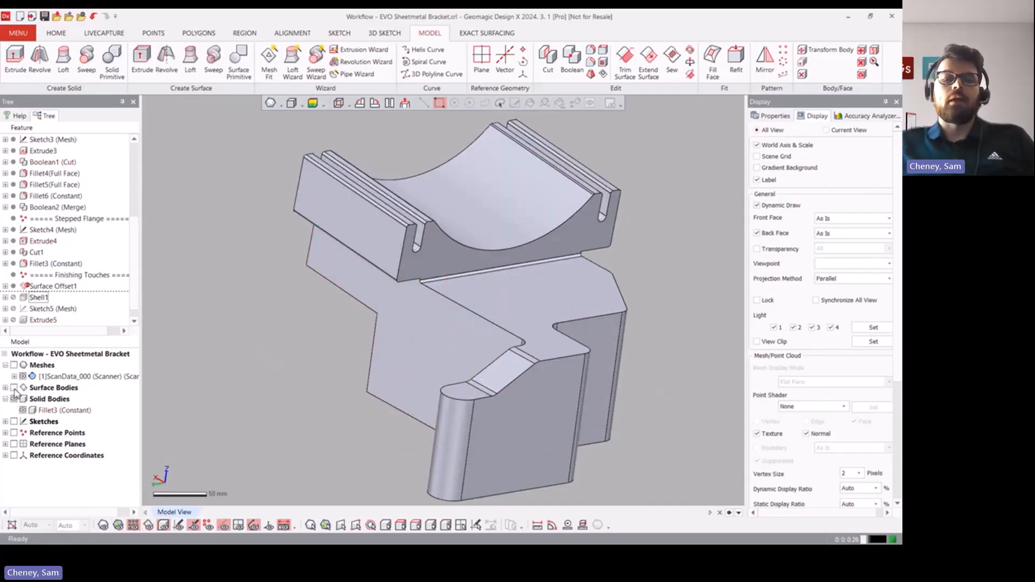
pyautogui.click(53, 286)
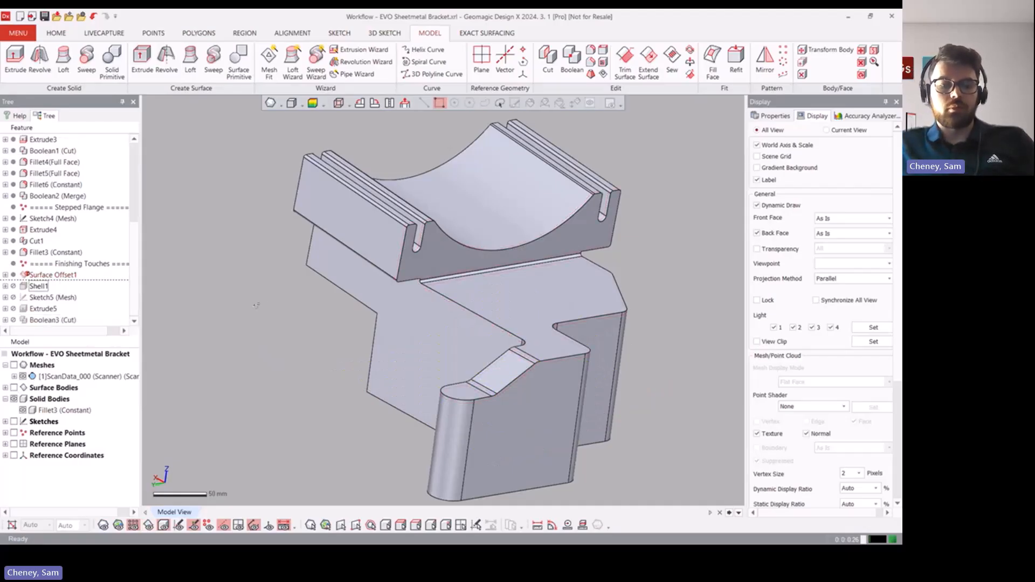
# - Roll the Design X history forward to Shell1, showing the thin shelled bracket
pyautogui.rightClick(53, 286)
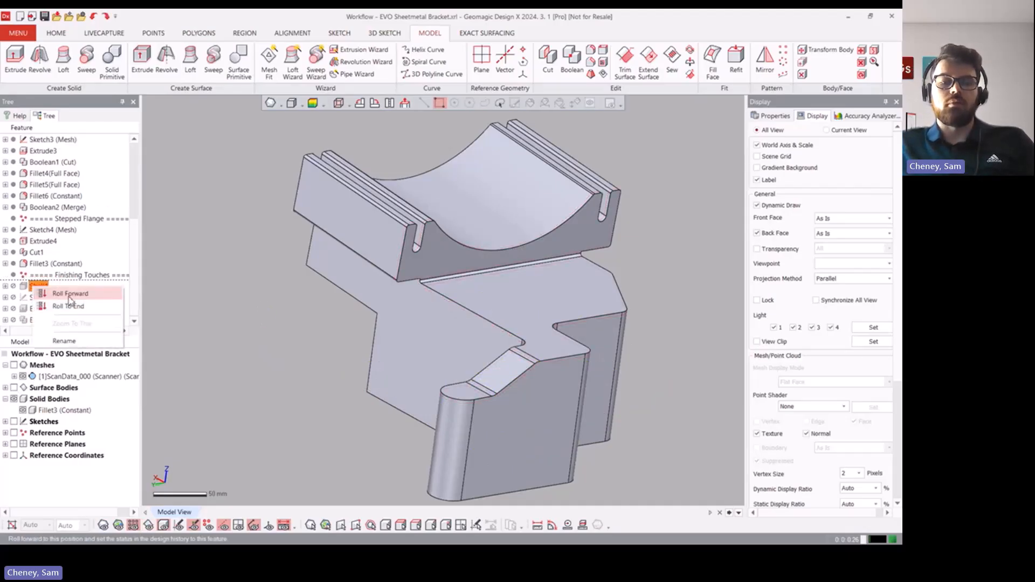
pyautogui.click(70, 294)
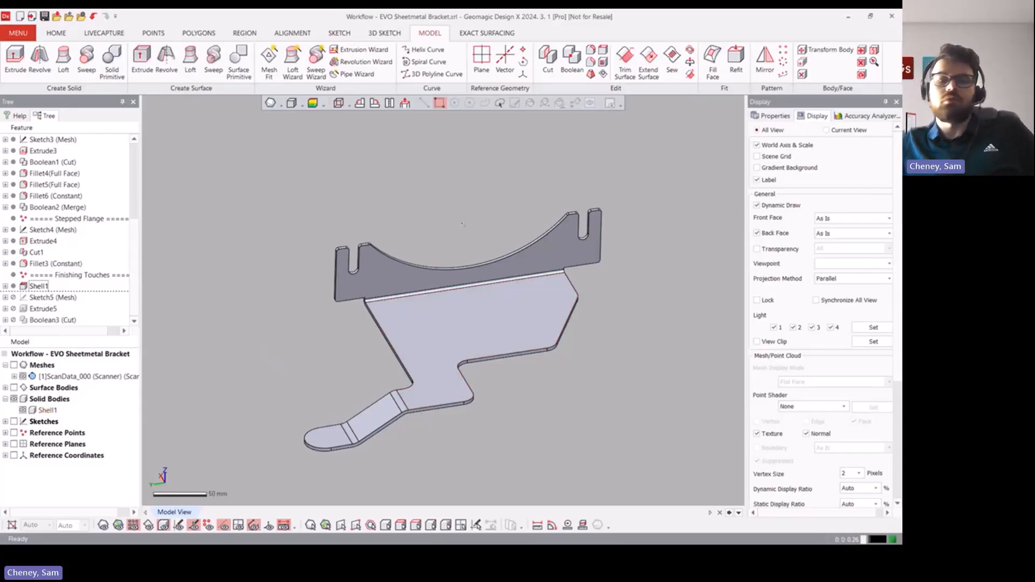
pyautogui.click(462, 264)
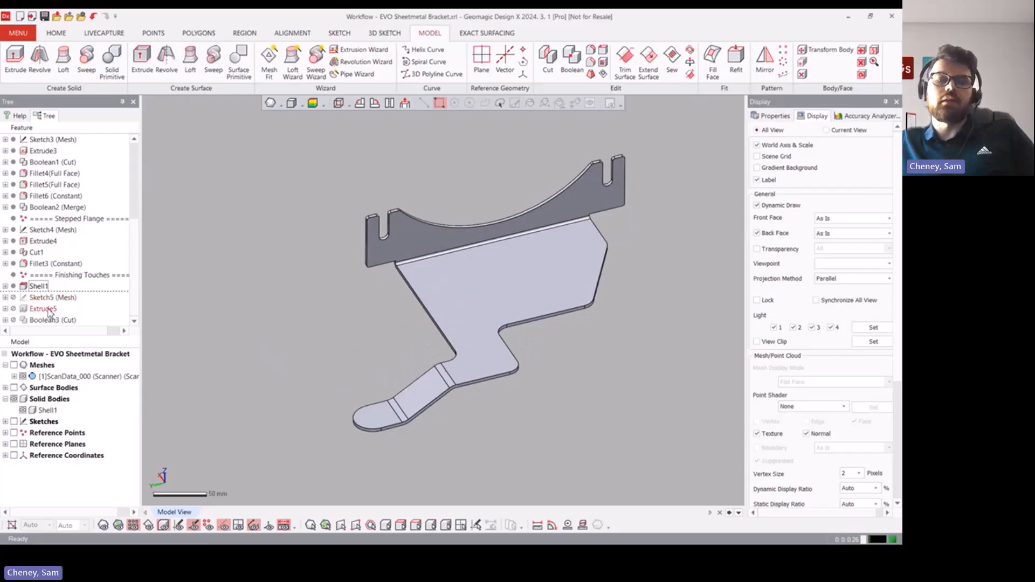
# - Roll history to end after Boolean3 and toggle the scan deviation map on and off
pyautogui.rightClick(43, 320)
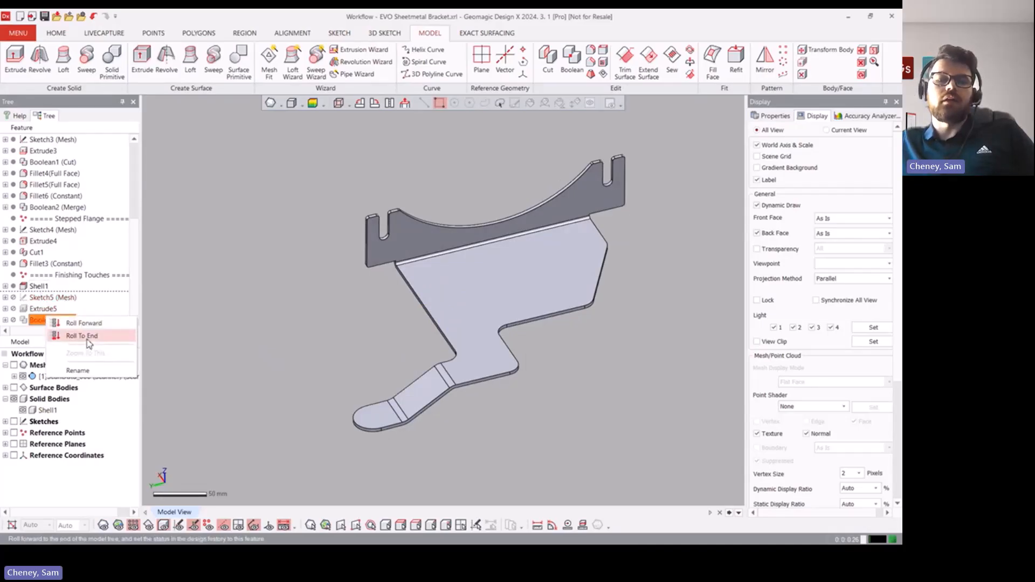
pyautogui.click(81, 336)
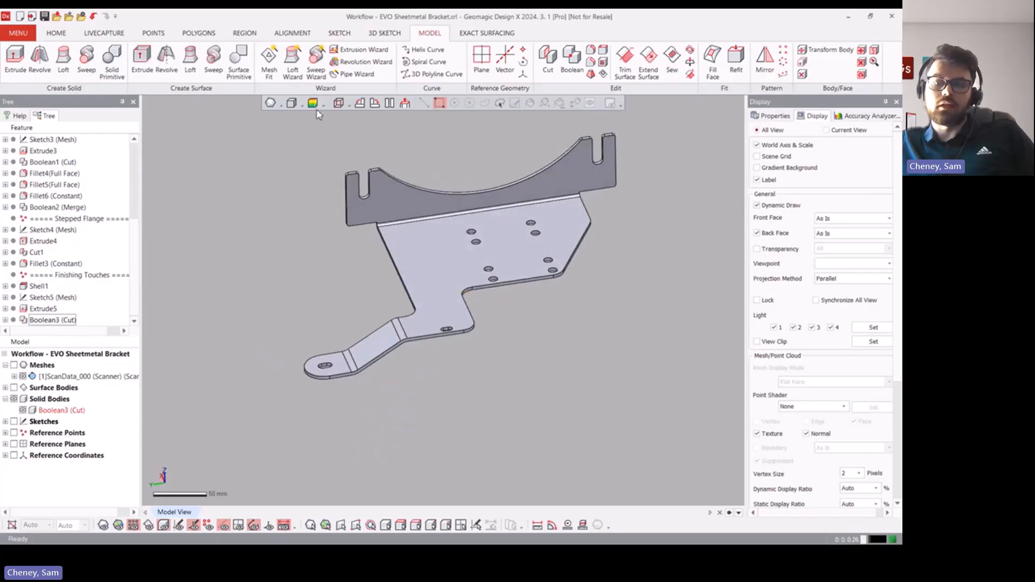
pyautogui.click(315, 103)
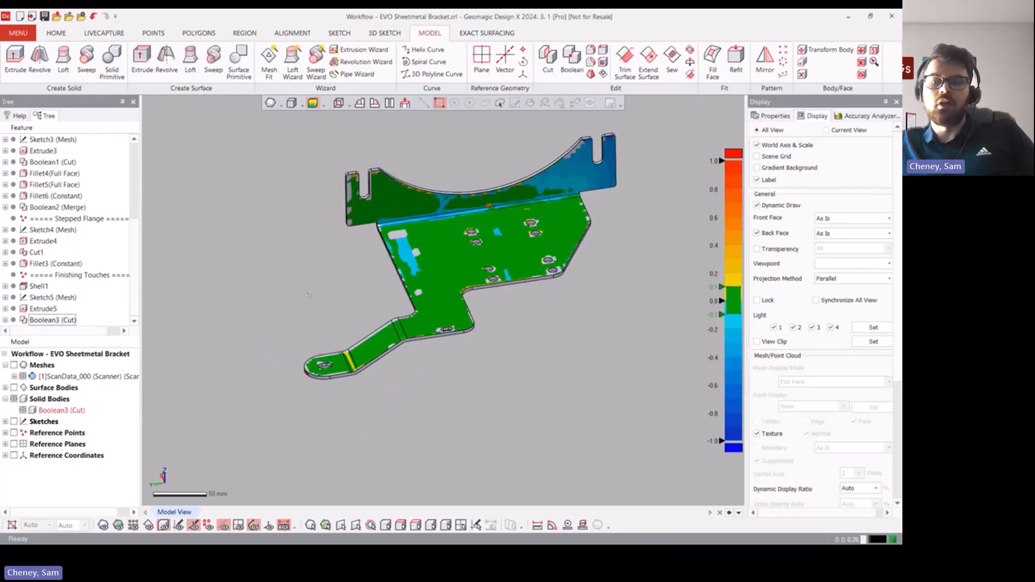
pyautogui.click(312, 103)
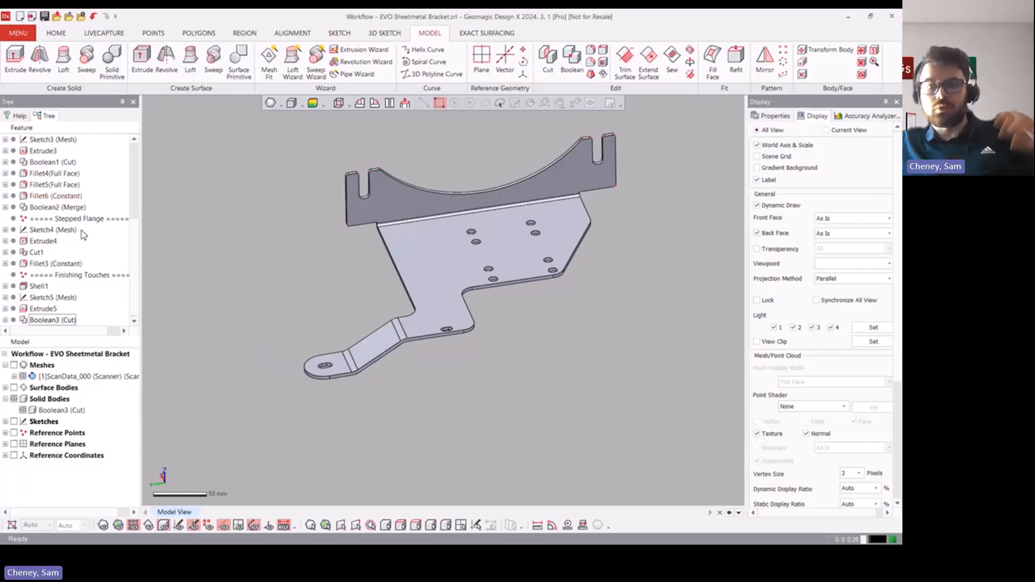
pyautogui.click(56, 33)
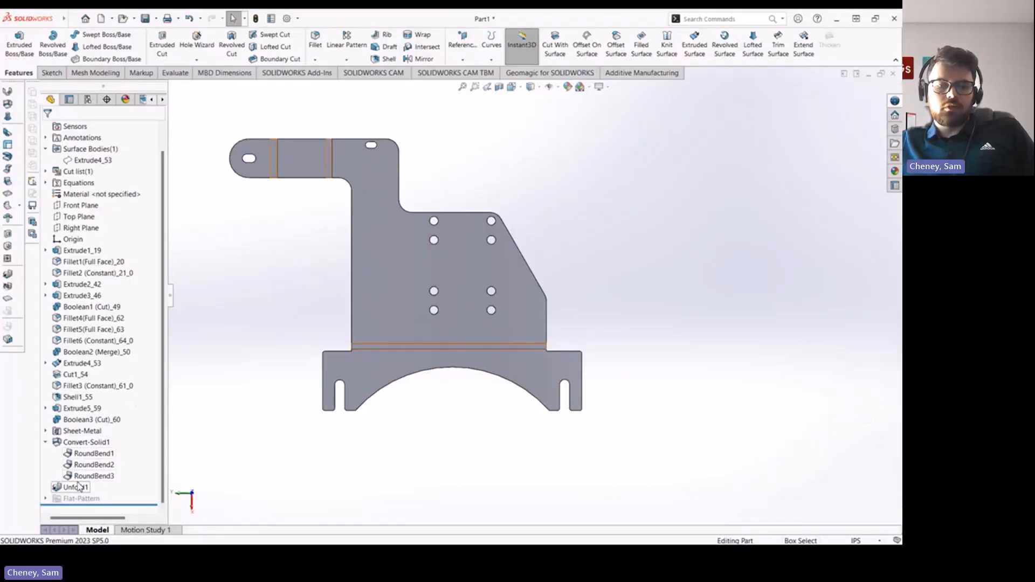
# - Roll the SOLIDWORKS tree back above Convert-Solid1 from Unfold1 to show the bent bracket
pyautogui.rightClick(85, 441)
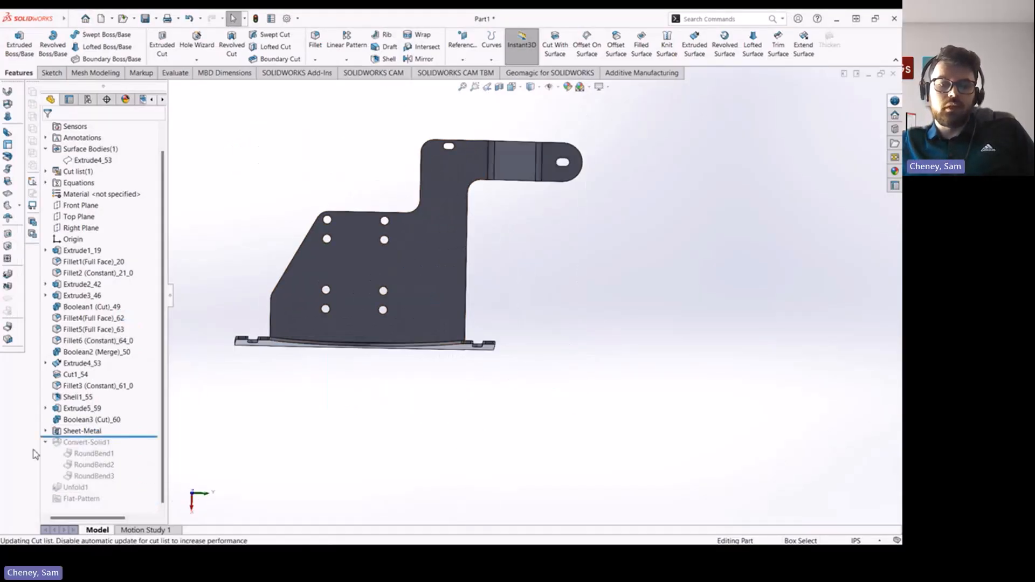
pyautogui.rightClick(85, 442)
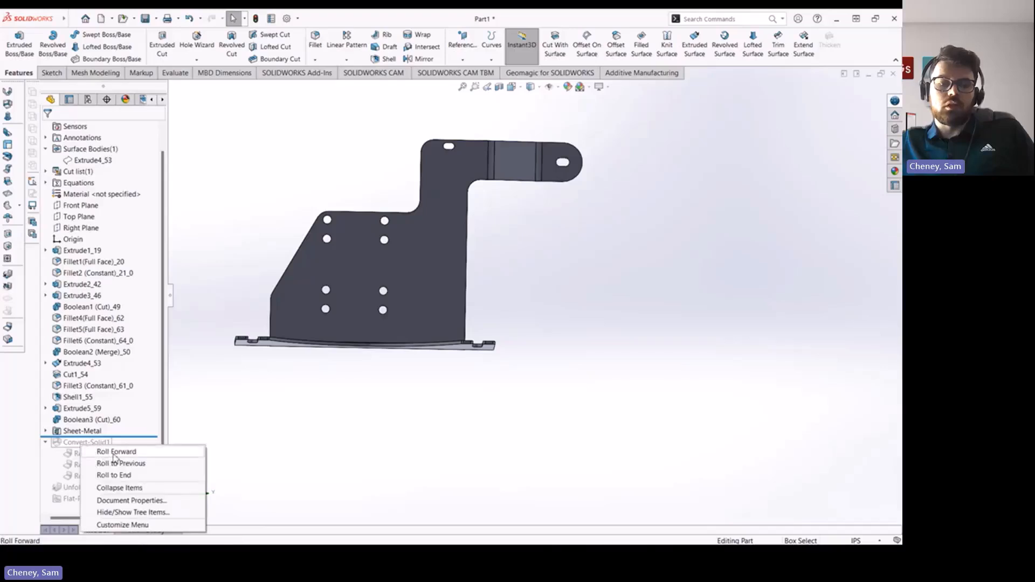